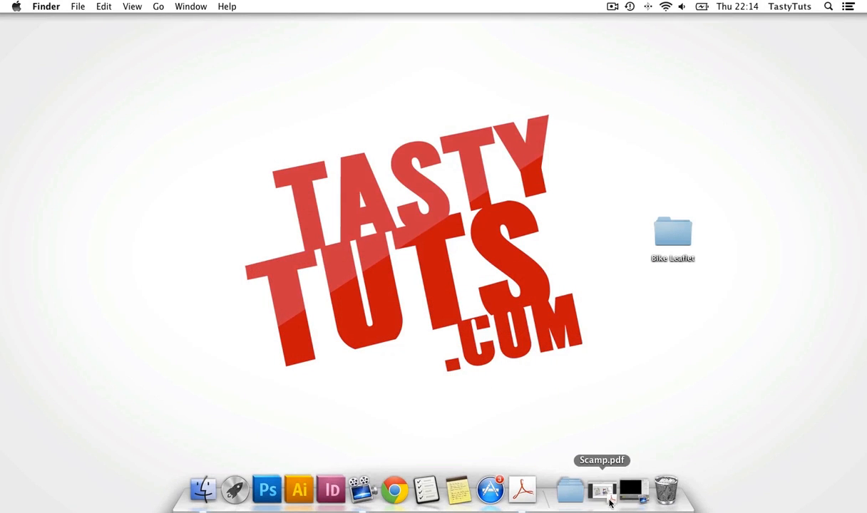
View Scamp.pdf from the Dock and page through its A5 leaflet layout sketches
click(602, 490)
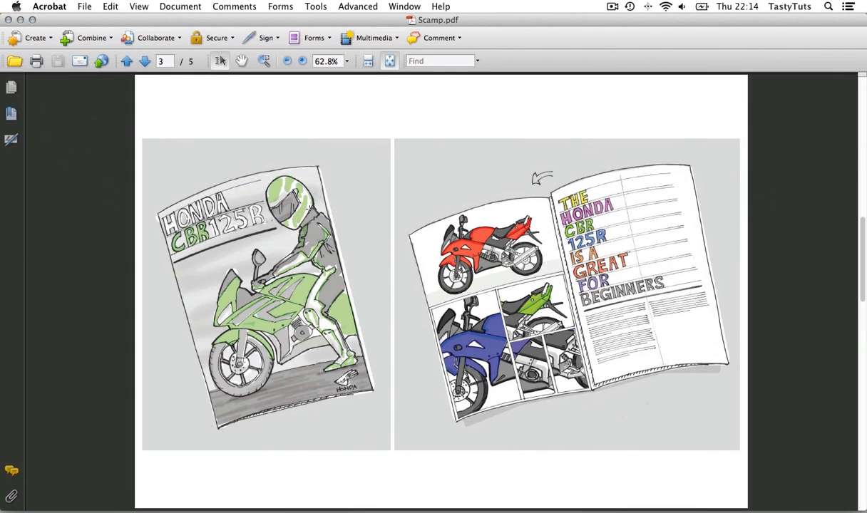
click(126, 60)
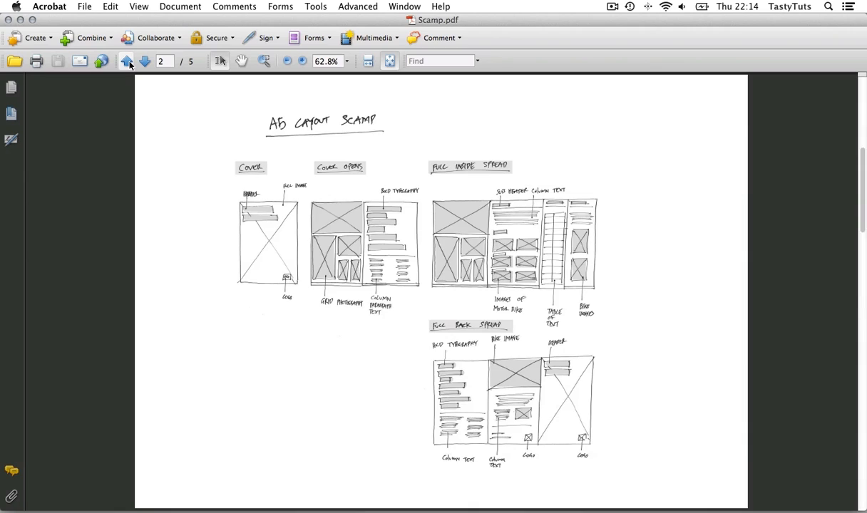
click(126, 60)
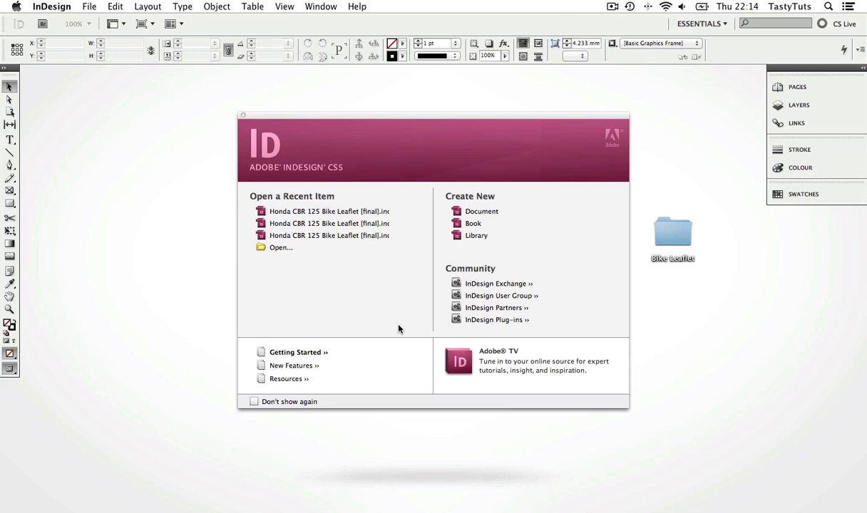
mouse_move(362, 292)
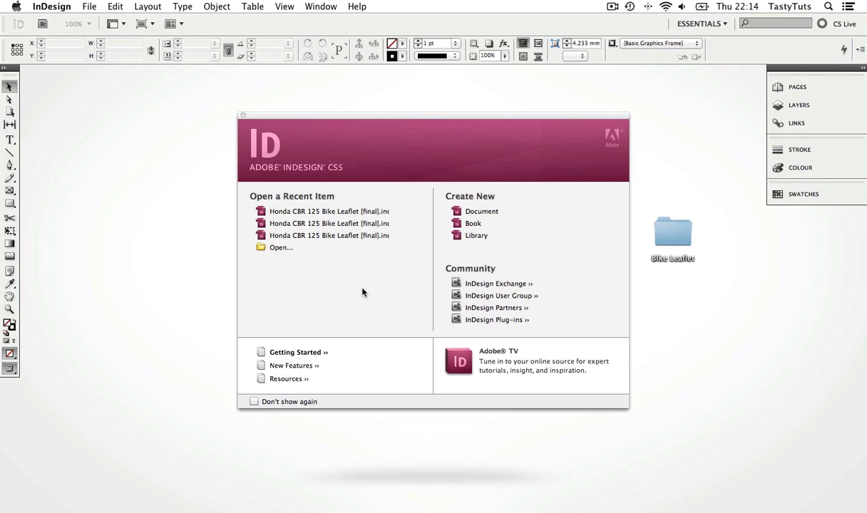
mouse_move(329, 222)
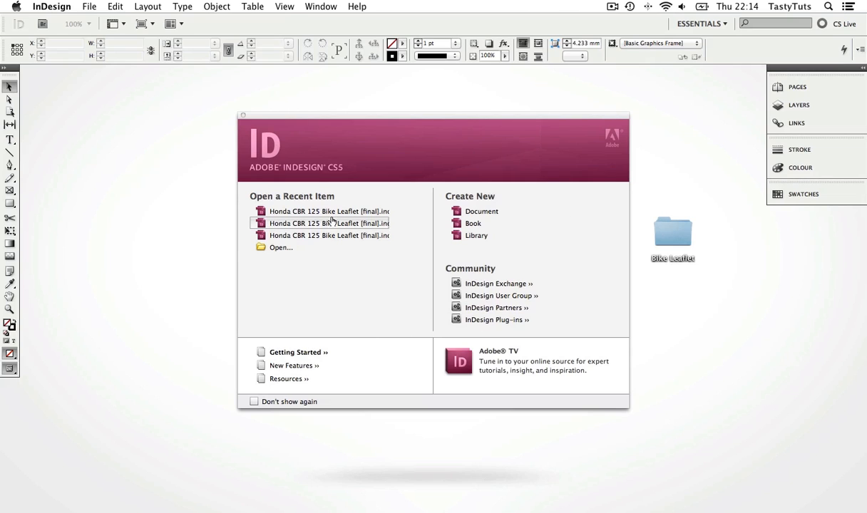
mouse_move(476, 235)
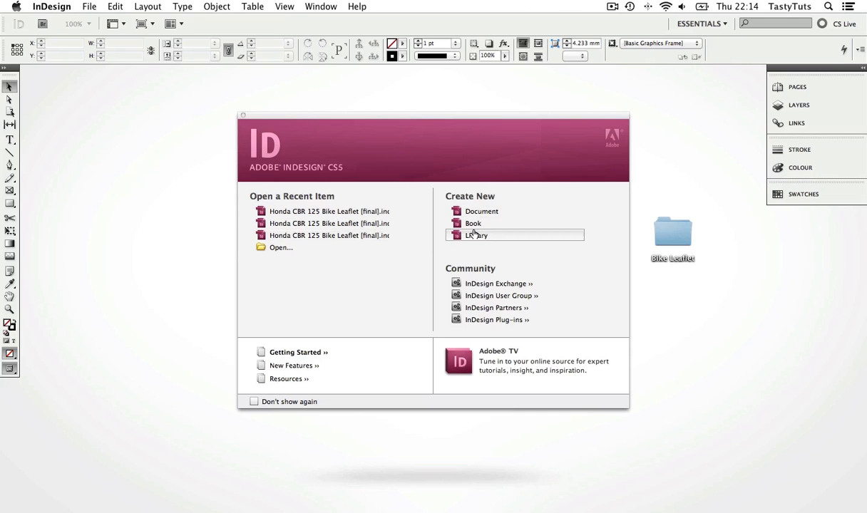
mouse_move(348, 268)
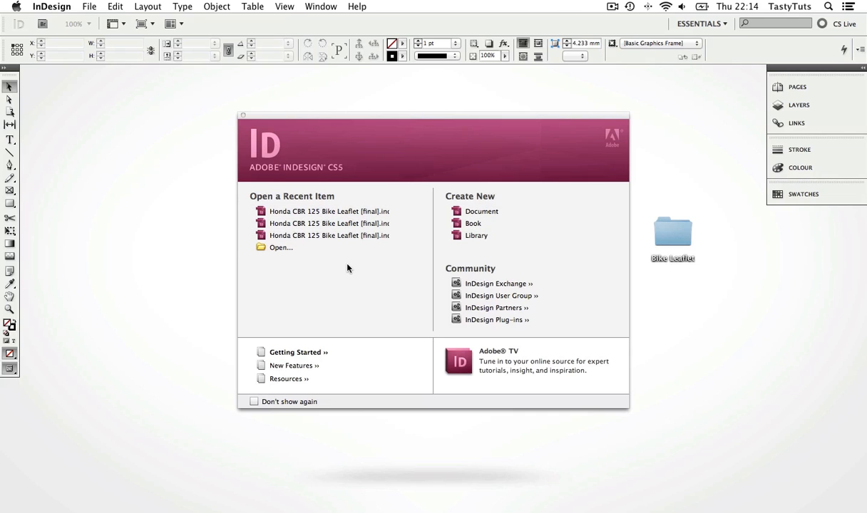
mouse_move(474, 222)
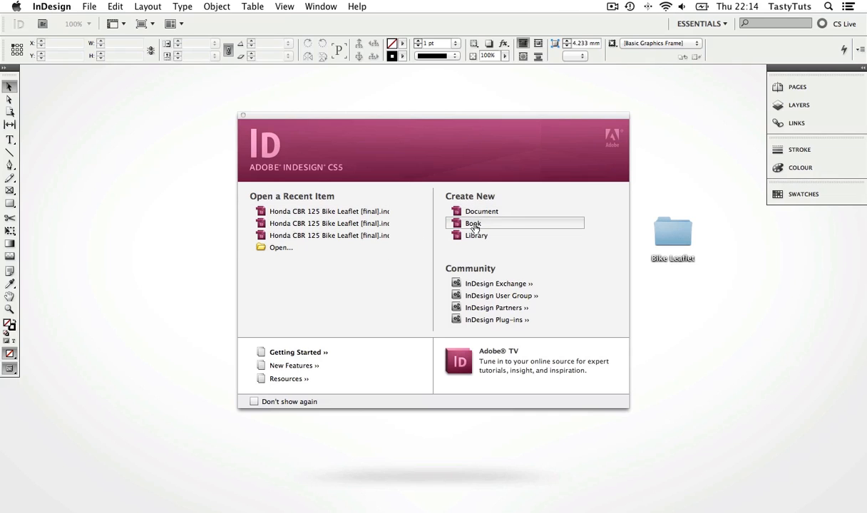
mouse_move(482, 211)
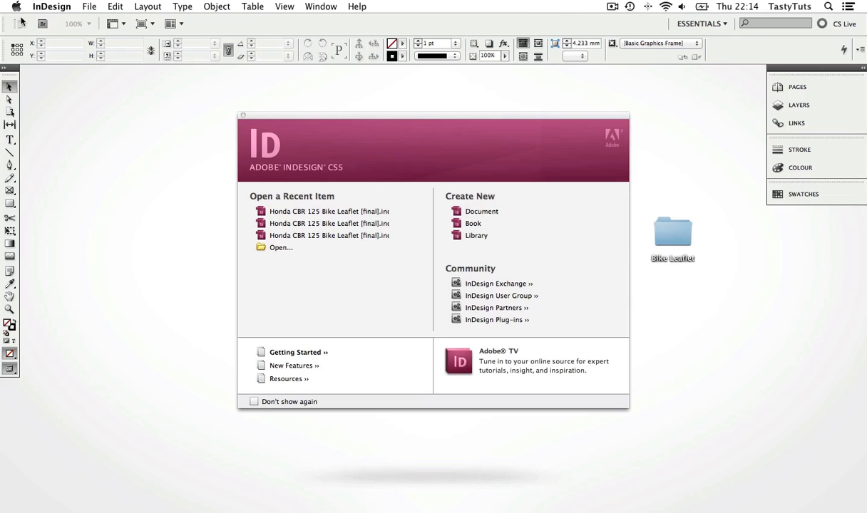
Reveal the File > New submenu with its Document, Book and Library choices
click(88, 6)
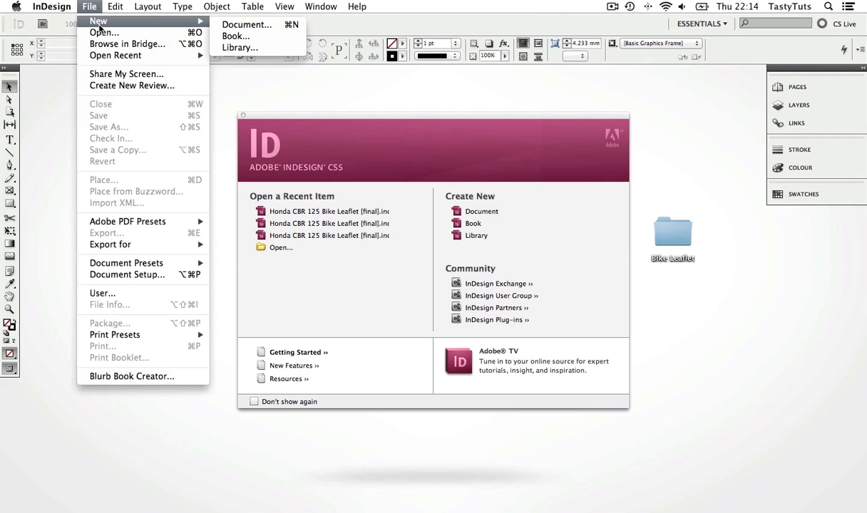
Start a new document so the New Document dialog appears with default A4 print settings
click(247, 25)
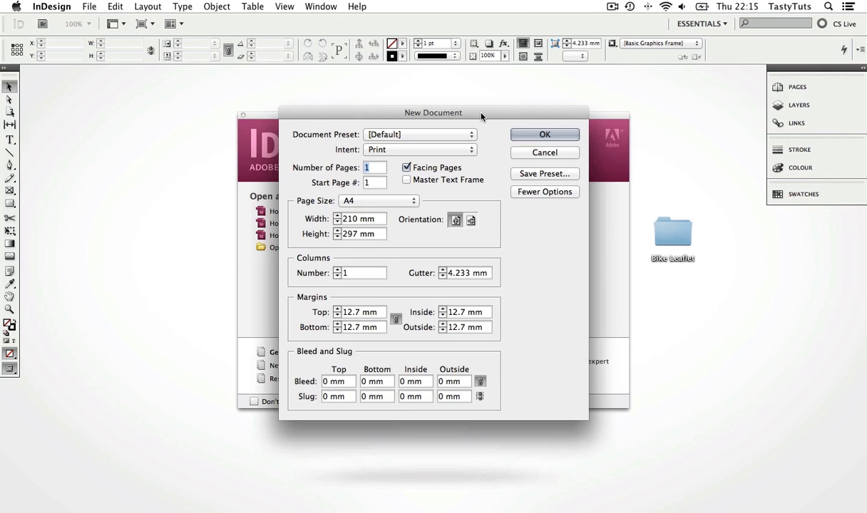
mouse_move(630, 492)
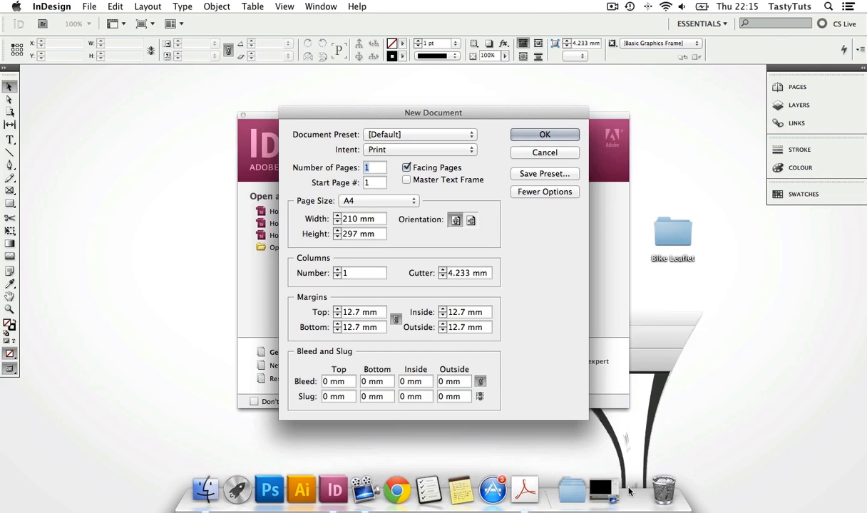
Switch back to Acrobat to see the A5 flatplan of cover, inside spread and back spread
click(525, 491)
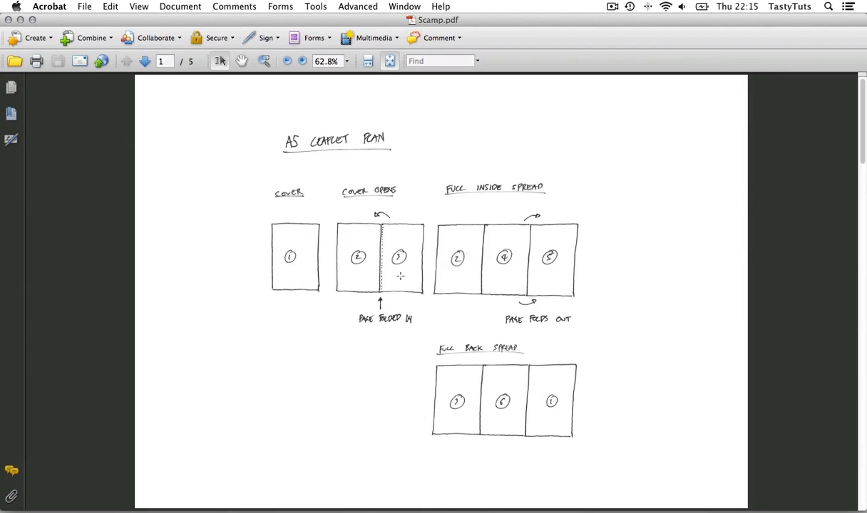
mouse_move(528, 266)
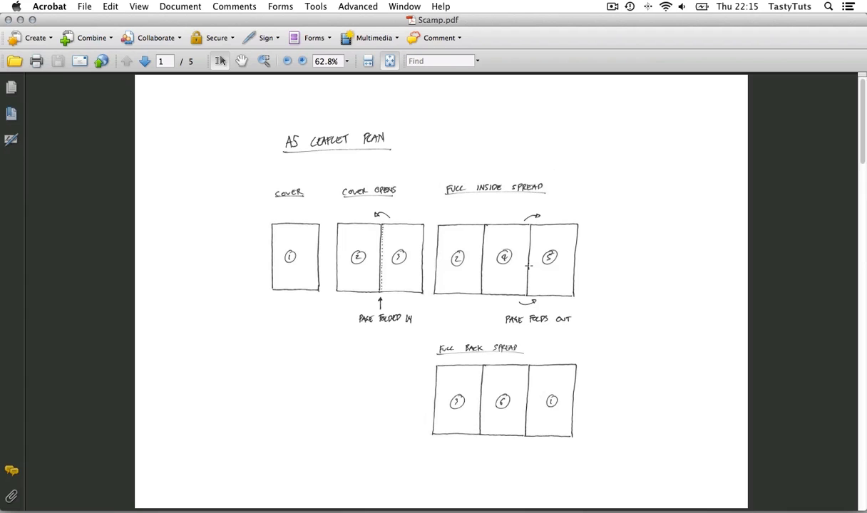
mouse_move(497, 402)
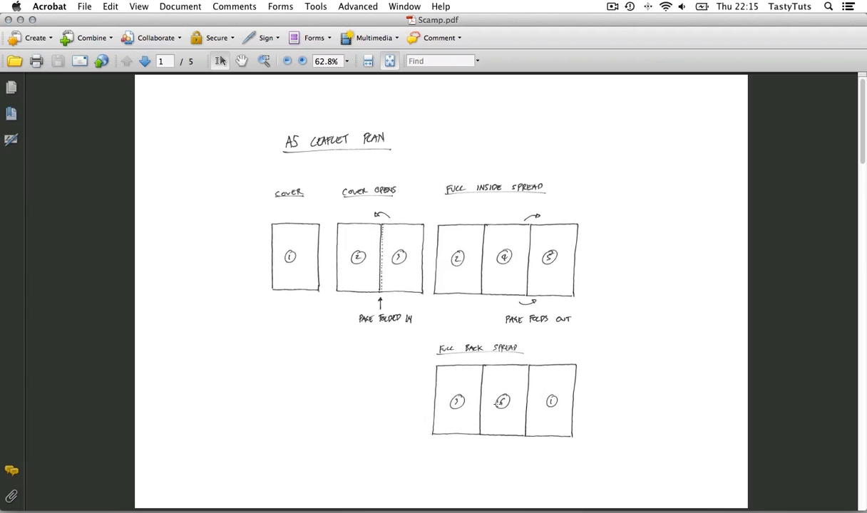
mouse_move(231, 162)
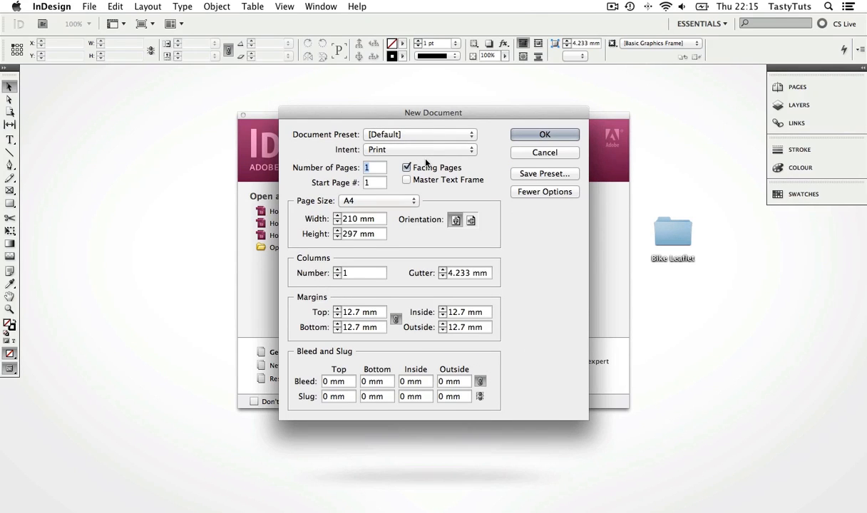
mouse_move(362, 140)
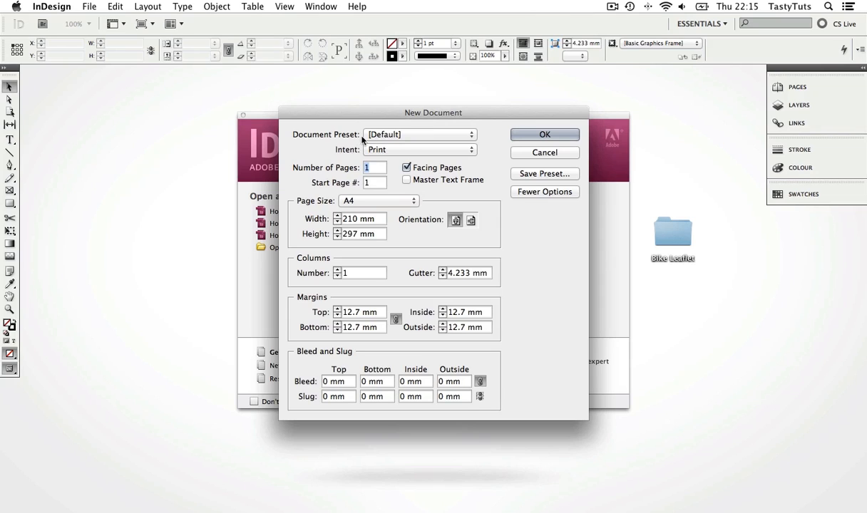
mouse_move(406, 145)
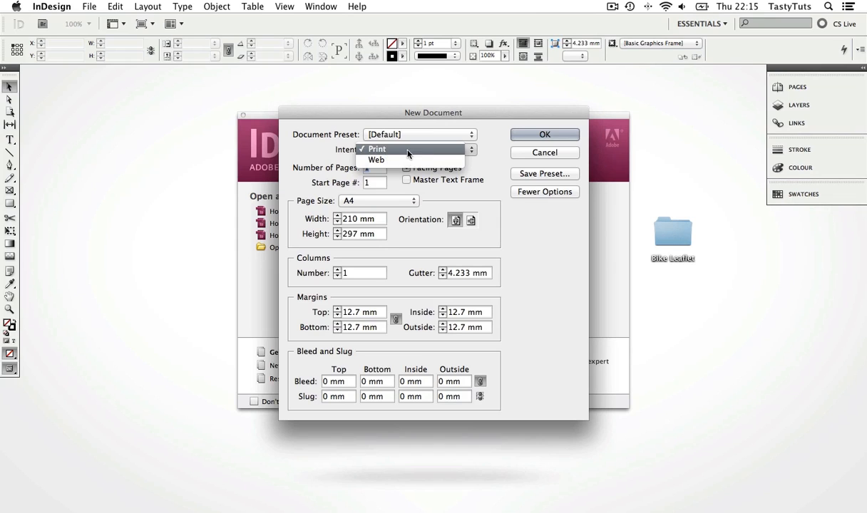
Keep Print intent, set 6 pages and leave Facing Pages turned on
click(377, 150)
text(6)
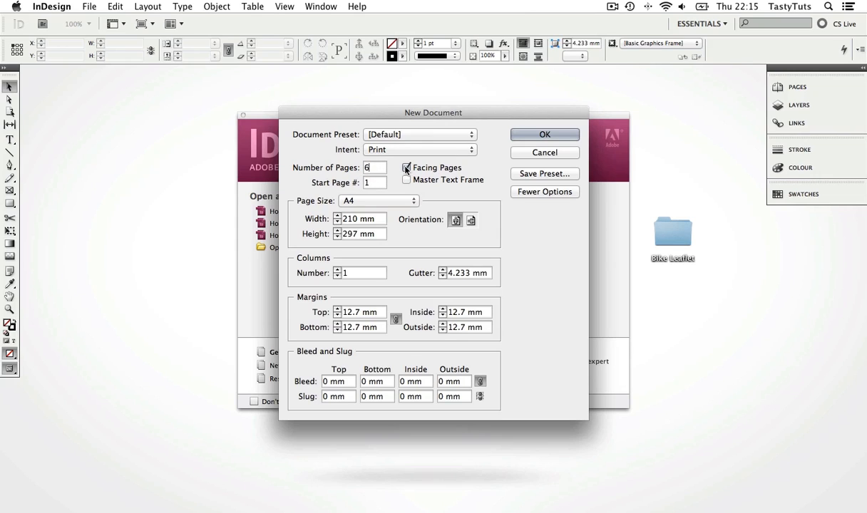
click(406, 168)
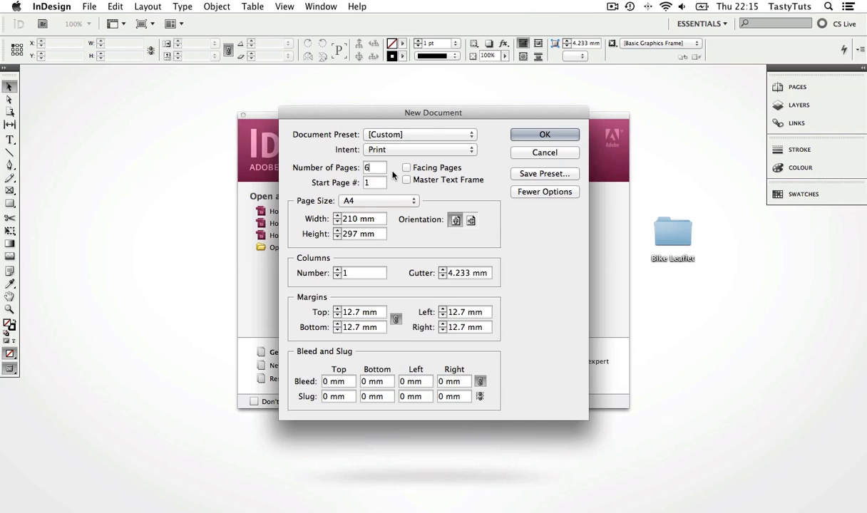
click(407, 167)
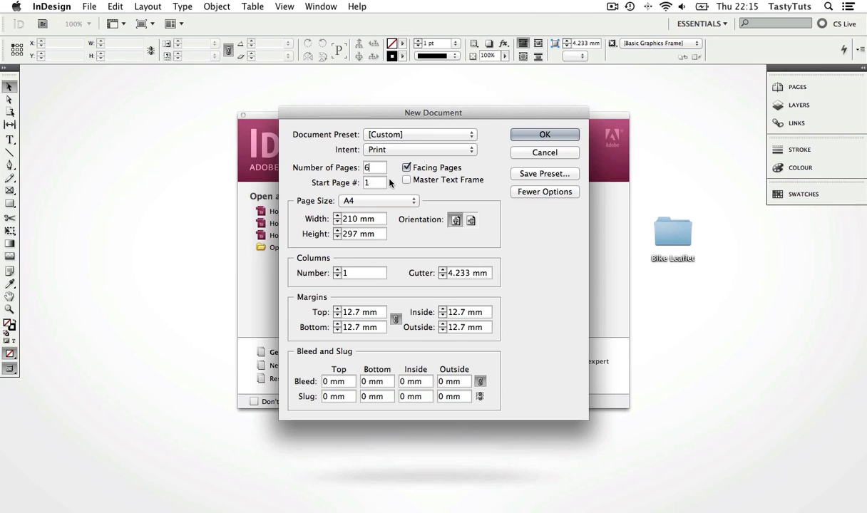
click(371, 183)
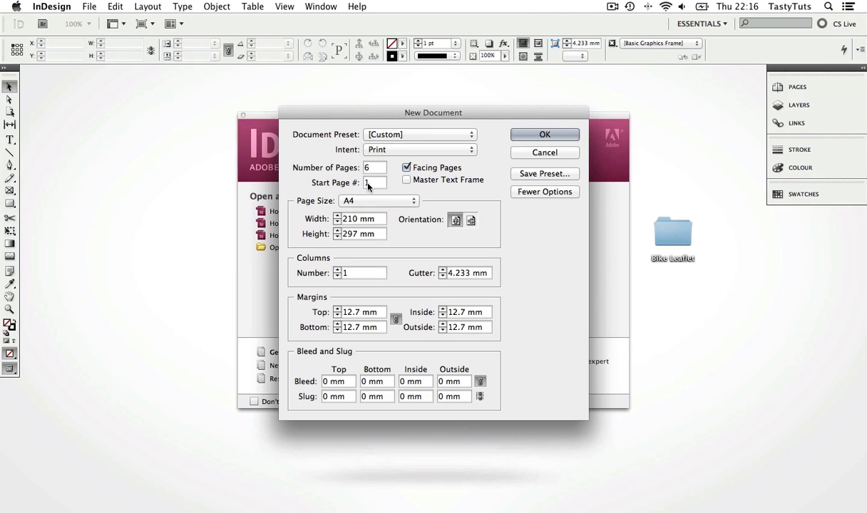
Make the pages A5 with 2 columns and enter a 5 mm bleed
click(414, 200)
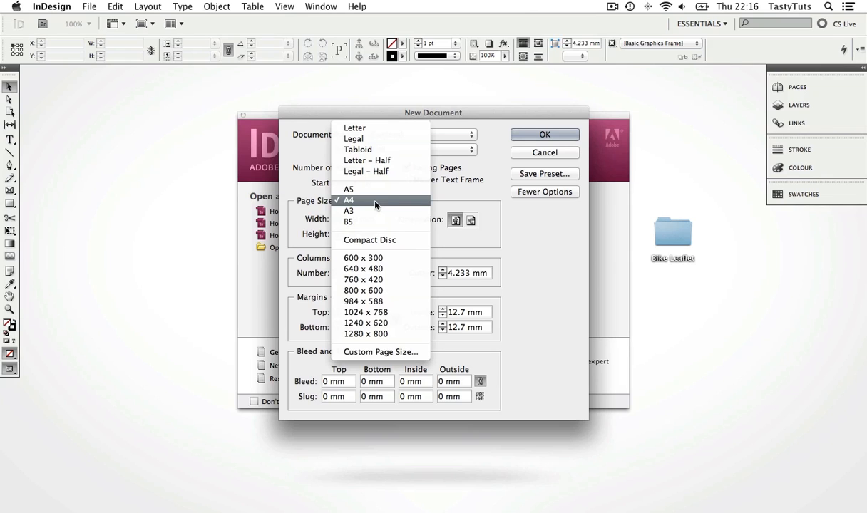
click(348, 188)
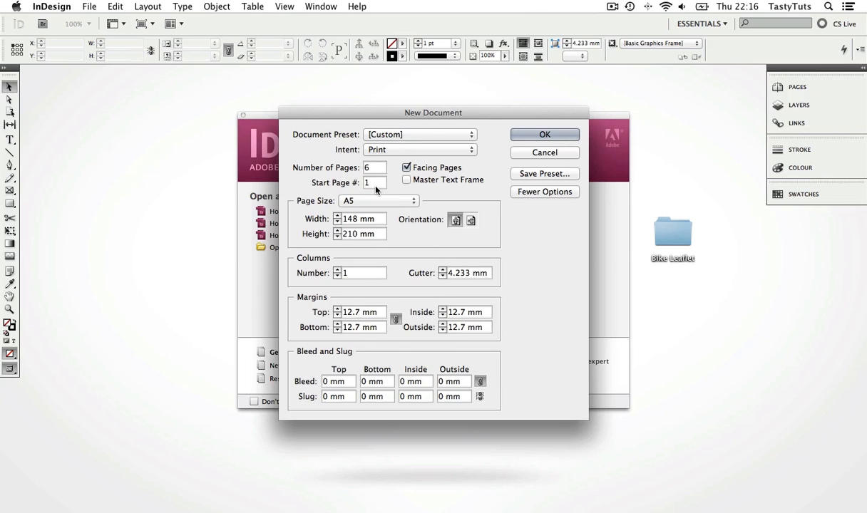
mouse_move(455, 219)
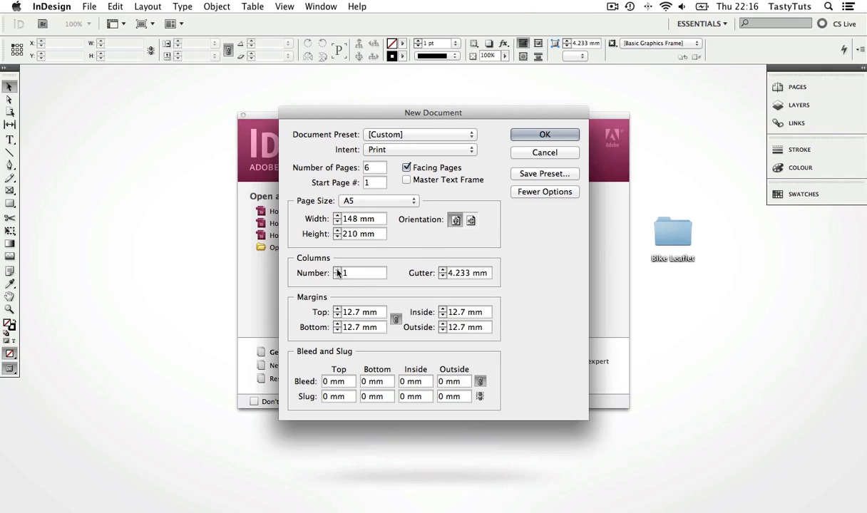
click(336, 271)
text(3)
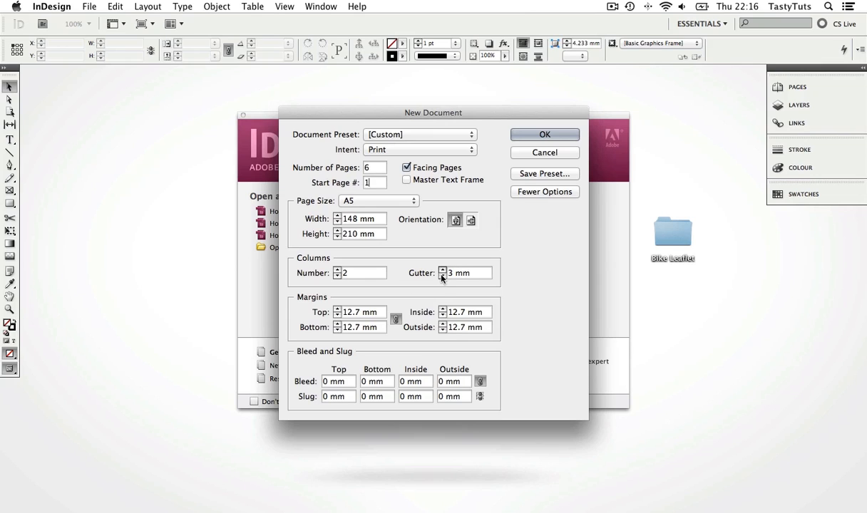
click(544, 191)
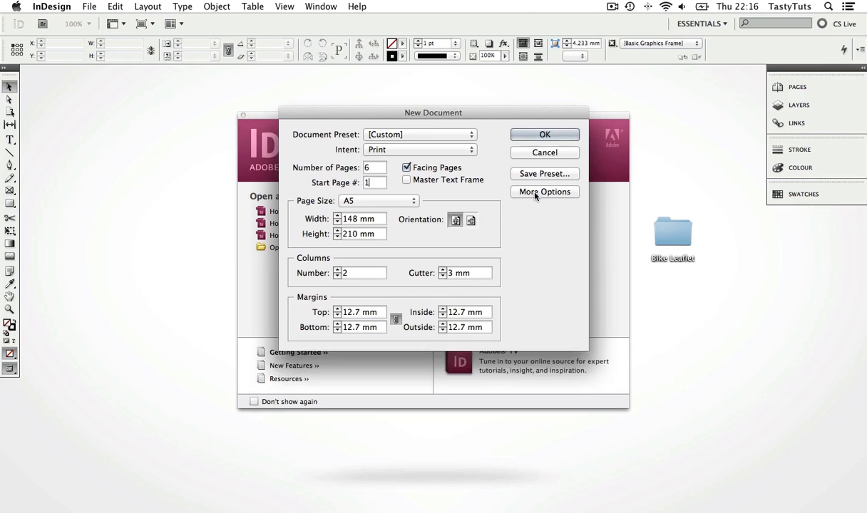
click(545, 191)
text(10)
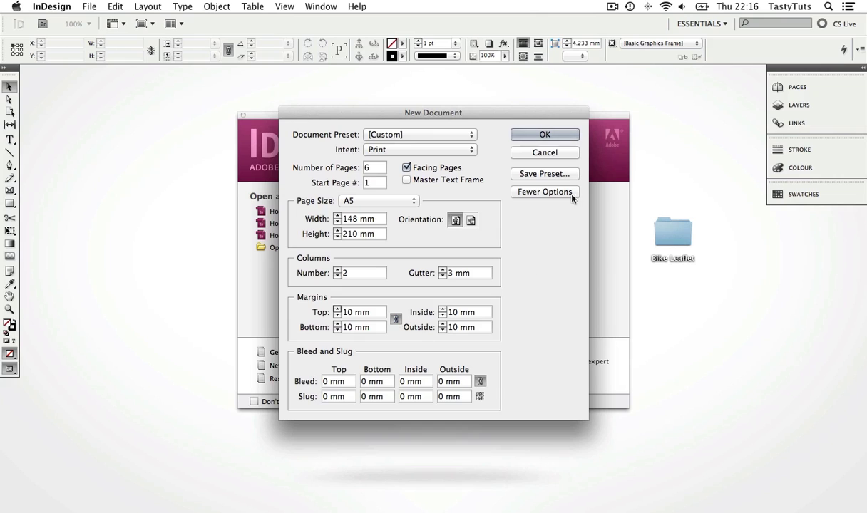
click(544, 191)
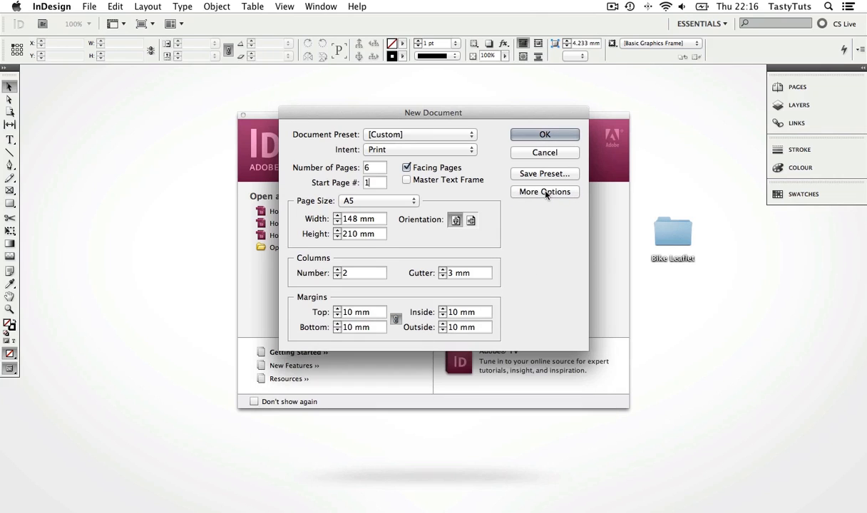
click(544, 191)
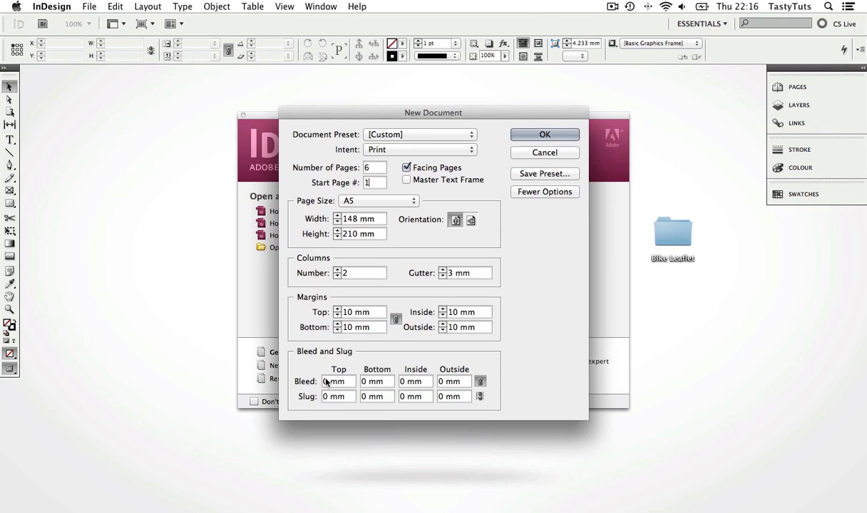
text(5 mm)
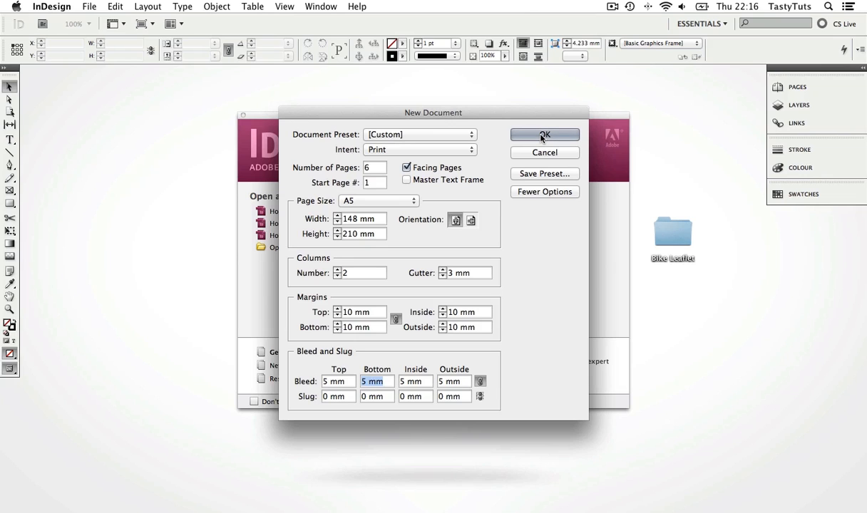
Create the document so the first A5 page appears with margin and two-column guides
click(545, 136)
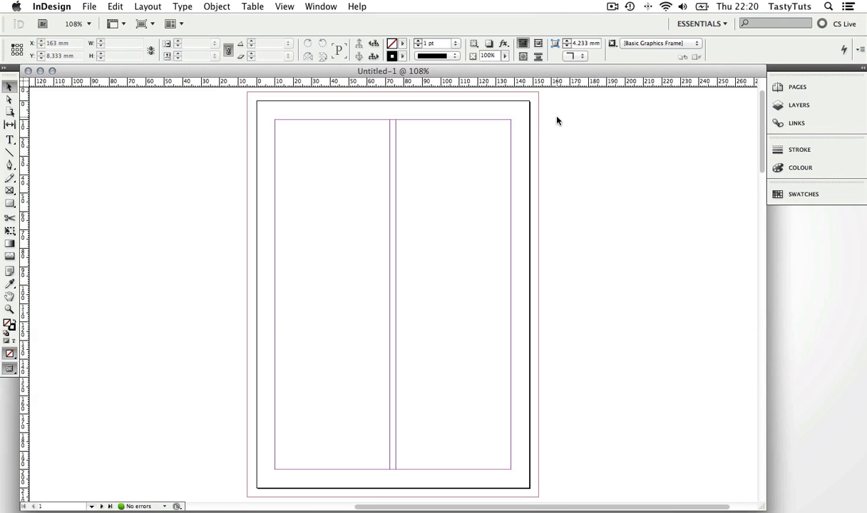
mouse_move(511, 242)
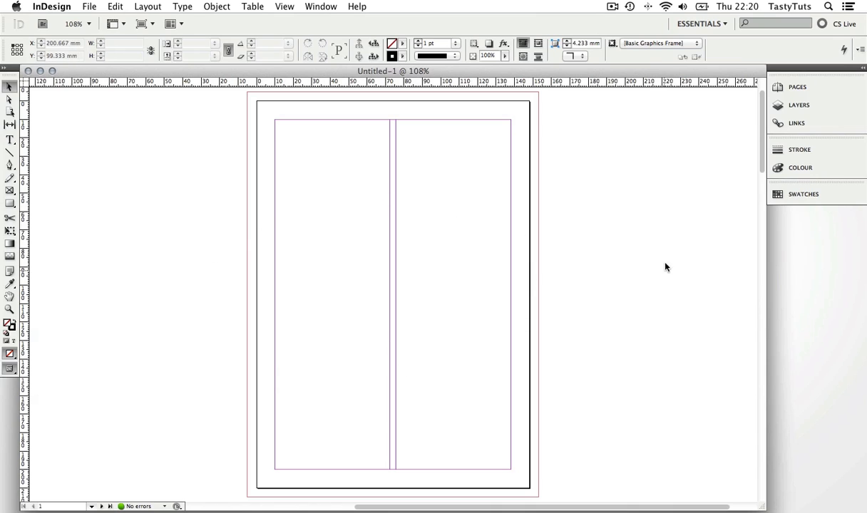
mouse_move(652, 254)
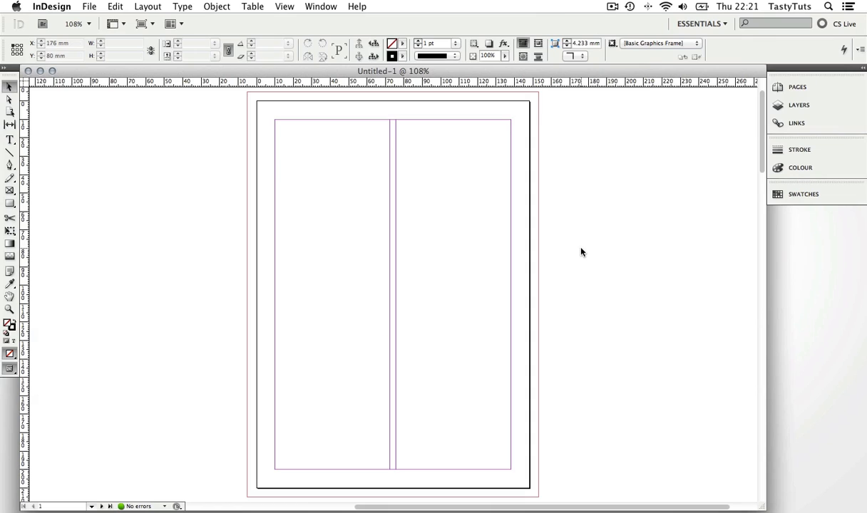
key(w)
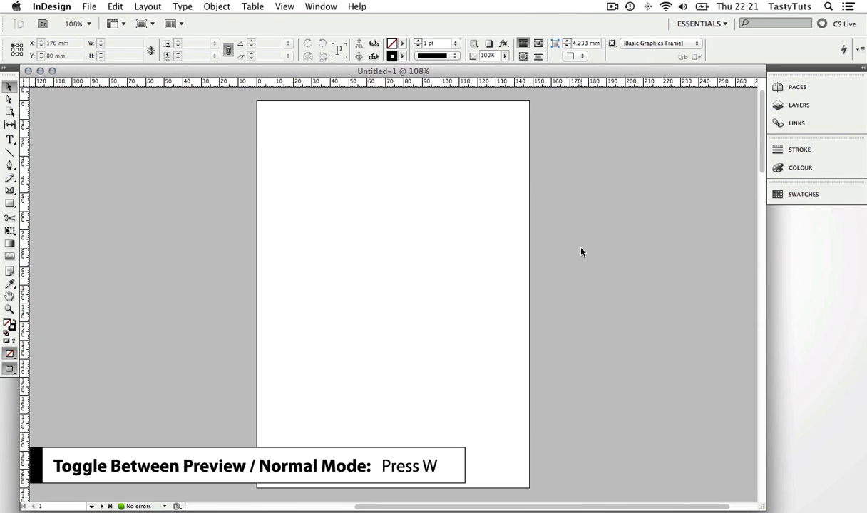
key(w)
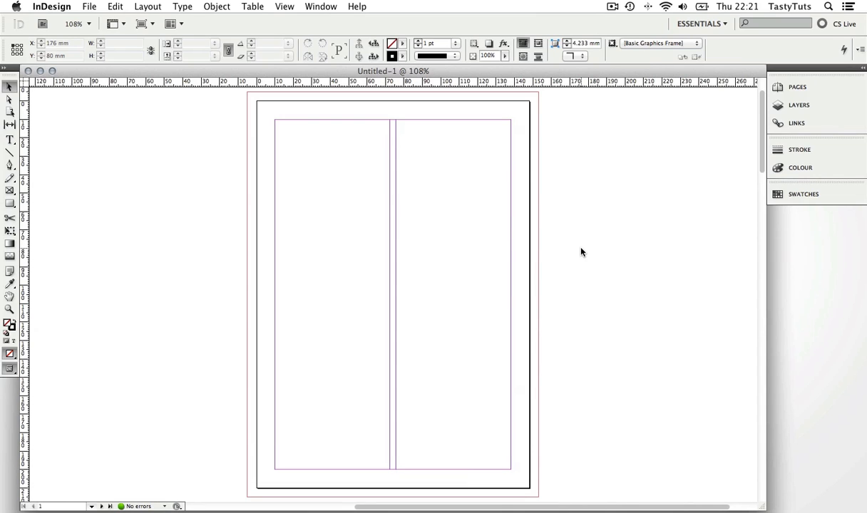
mouse_move(578, 254)
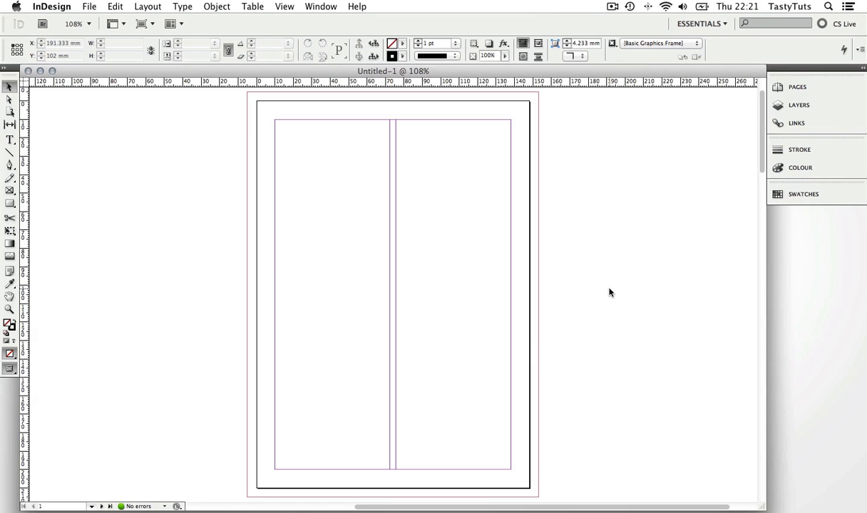
mouse_move(238, 327)
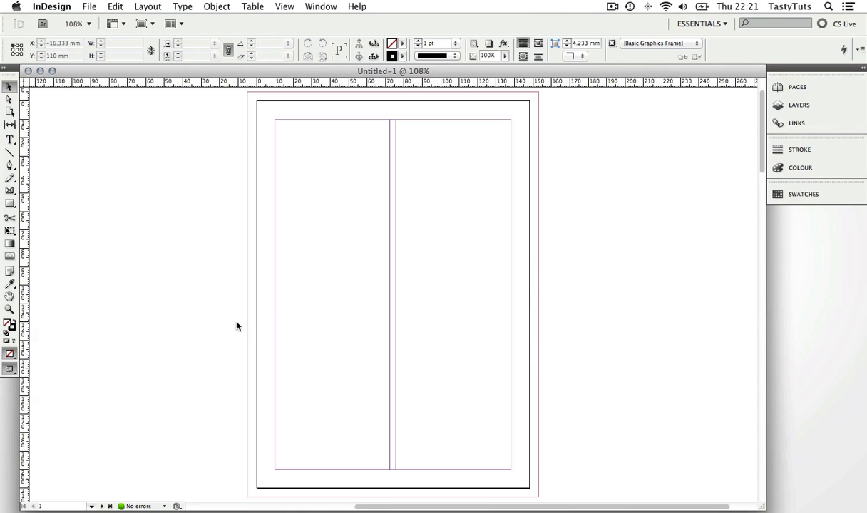
mouse_move(559, 294)
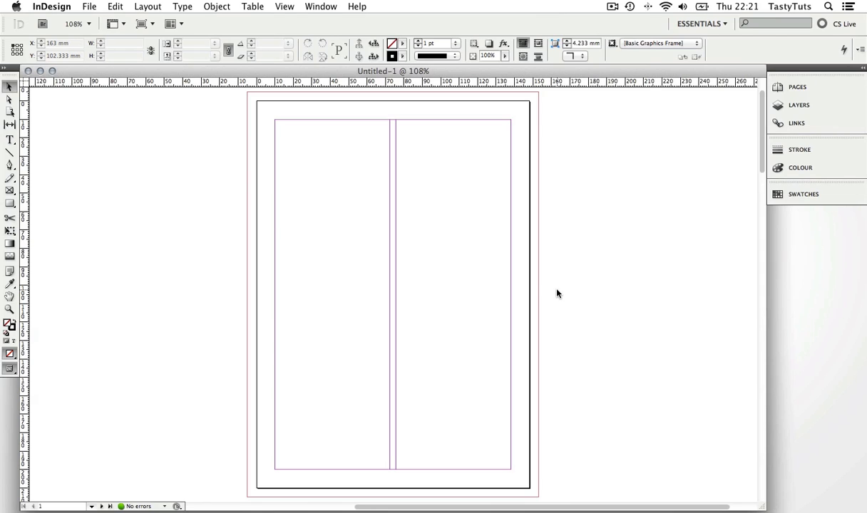
mouse_move(530, 294)
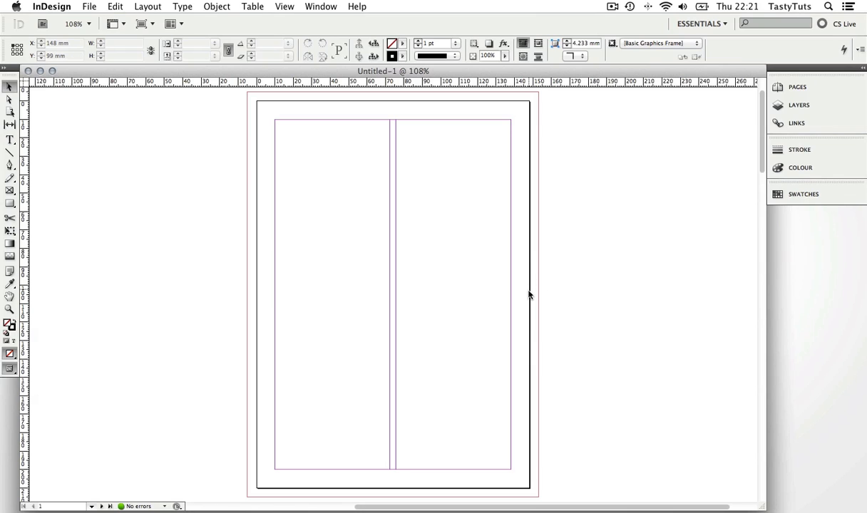
mouse_move(530, 107)
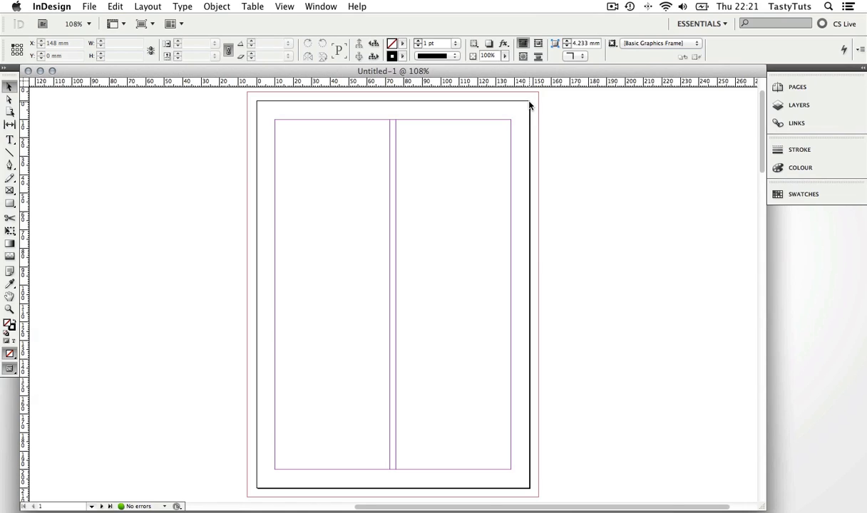
mouse_move(530, 235)
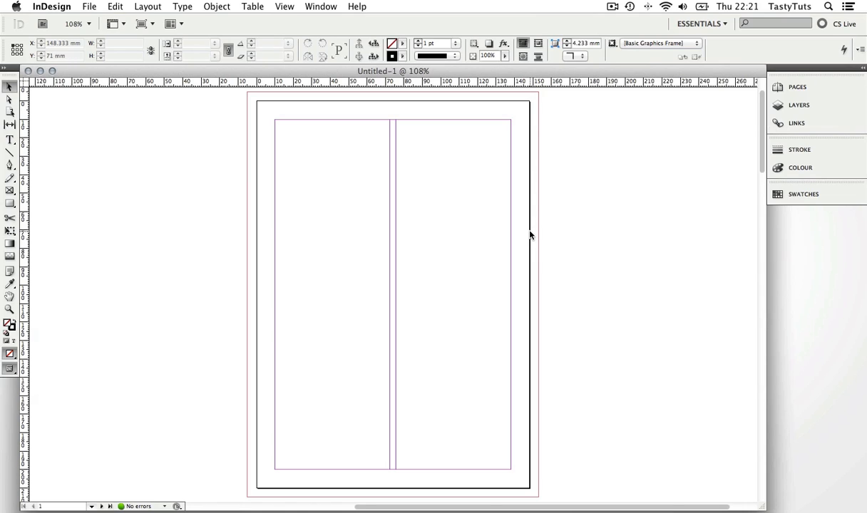
mouse_move(539, 242)
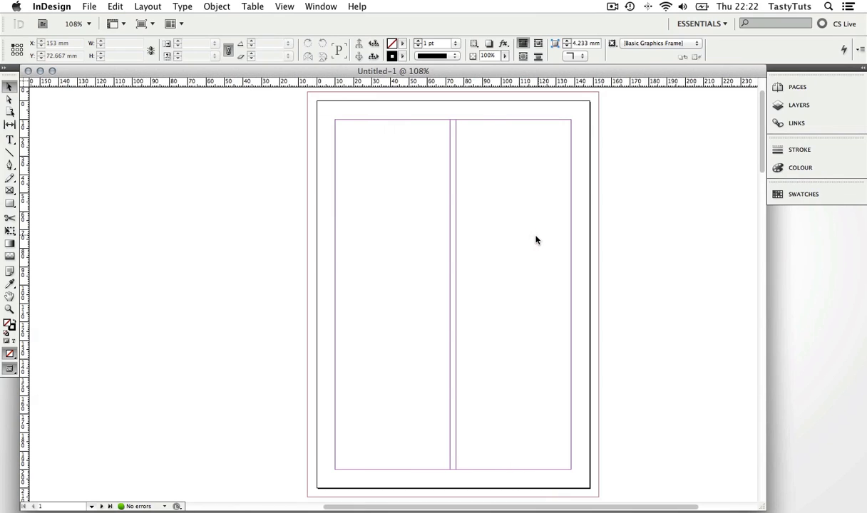
mouse_move(508, 244)
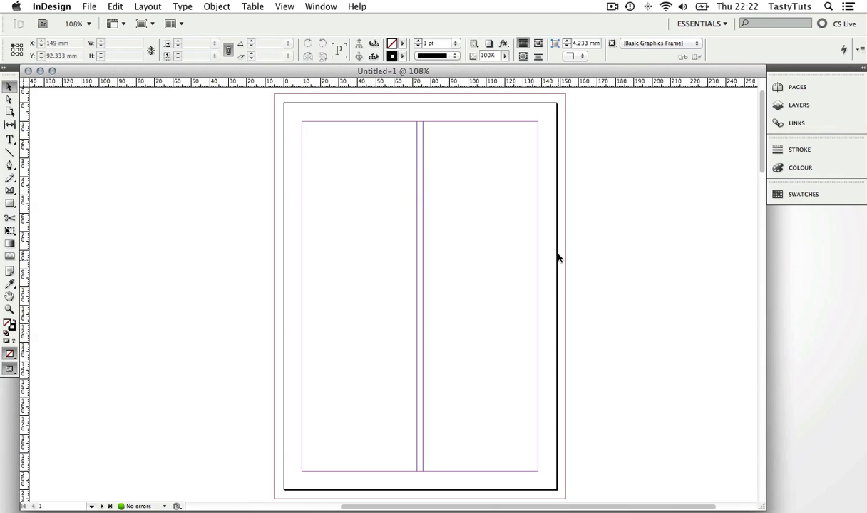
drag(467, 179, 501, 226)
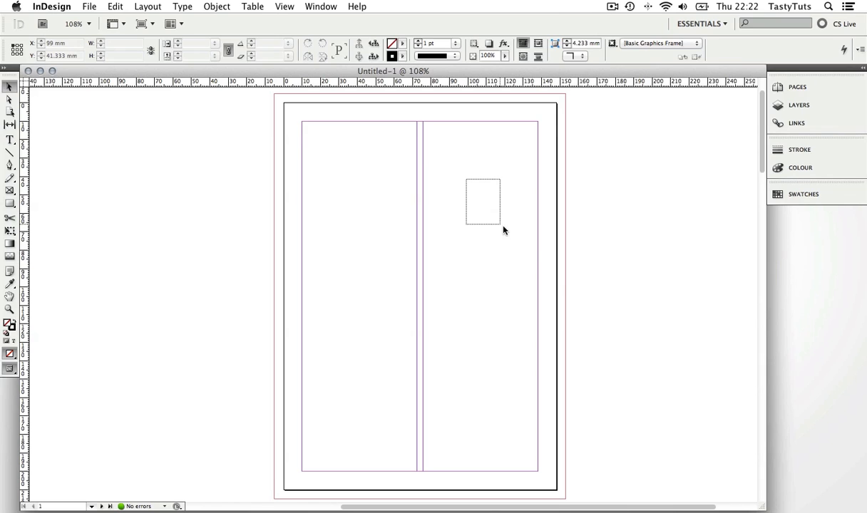
drag(501, 225, 563, 254)
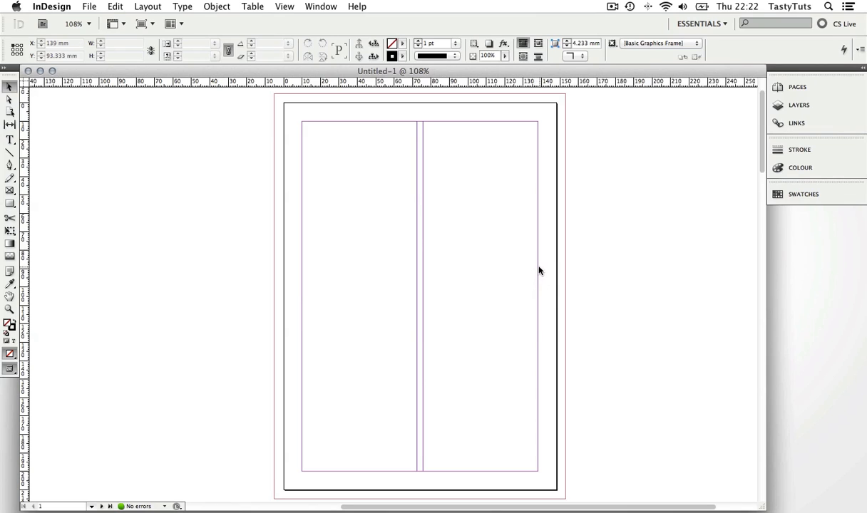
mouse_move(539, 154)
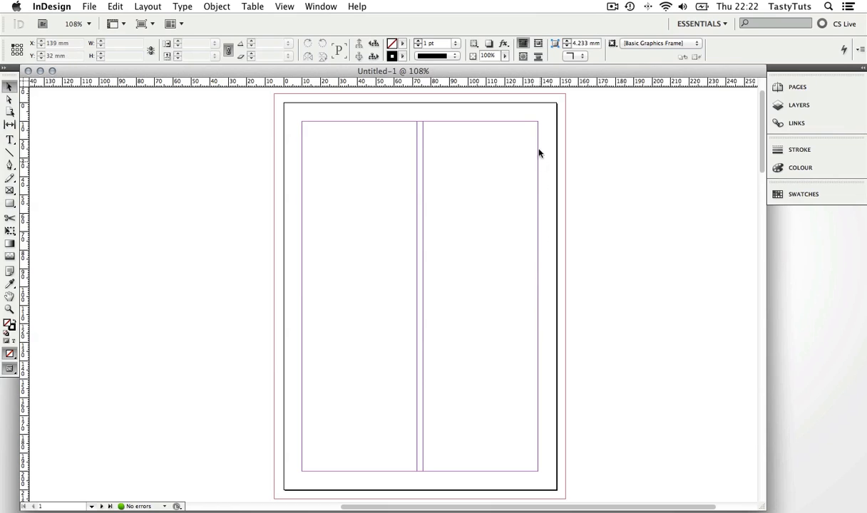
mouse_move(485, 126)
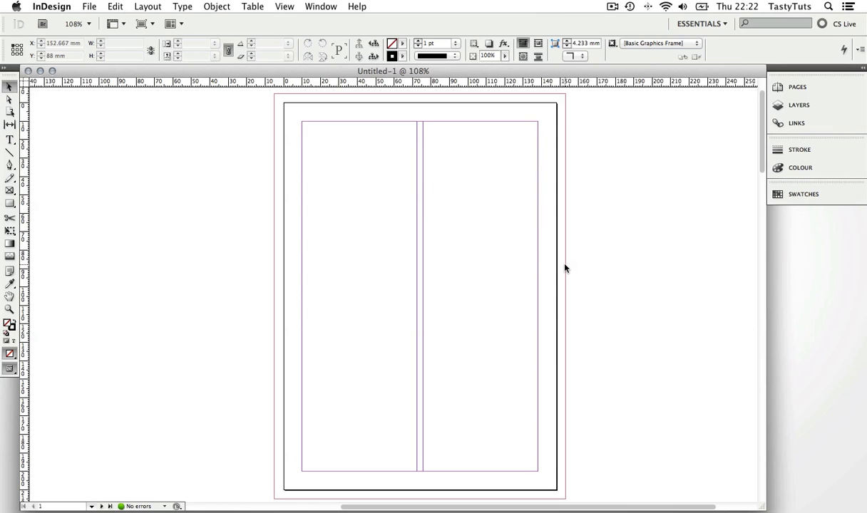
mouse_move(299, 388)
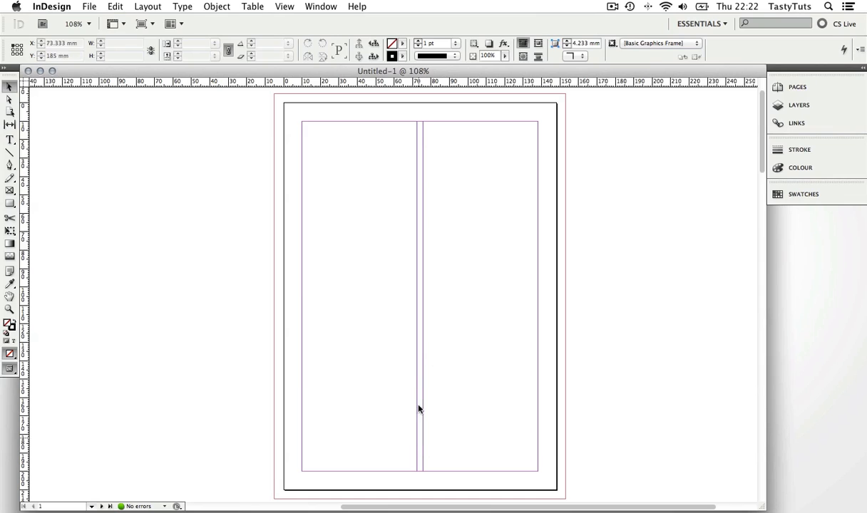
mouse_move(490, 246)
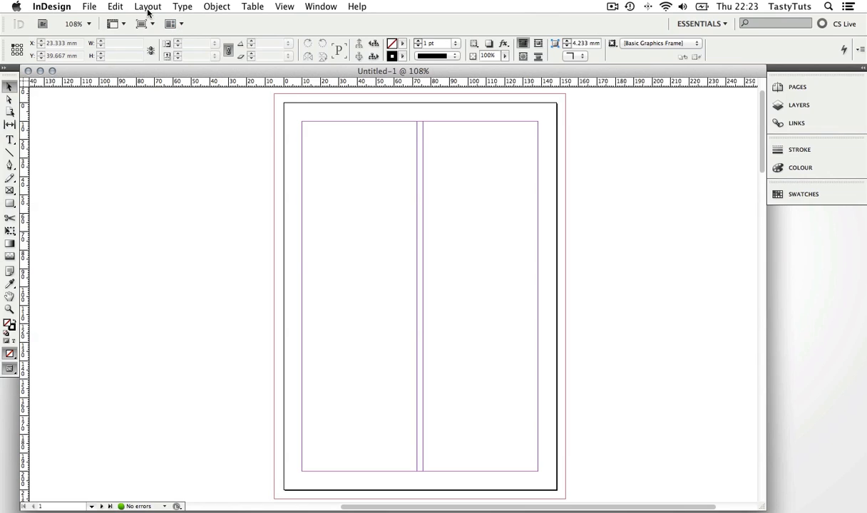
click(147, 6)
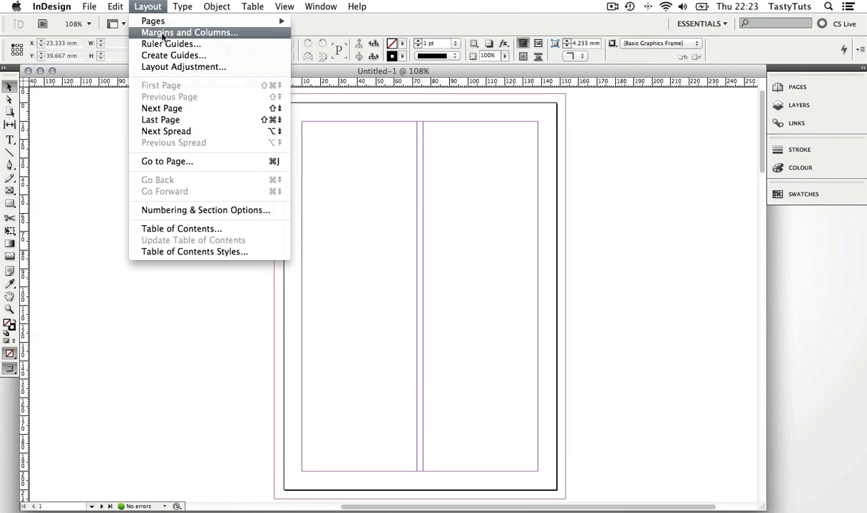
click(189, 31)
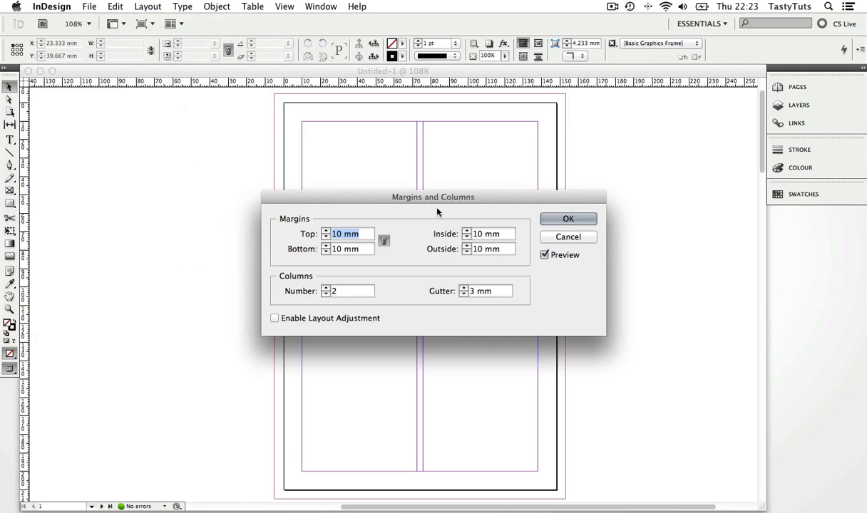
drag(437, 211, 390, 194)
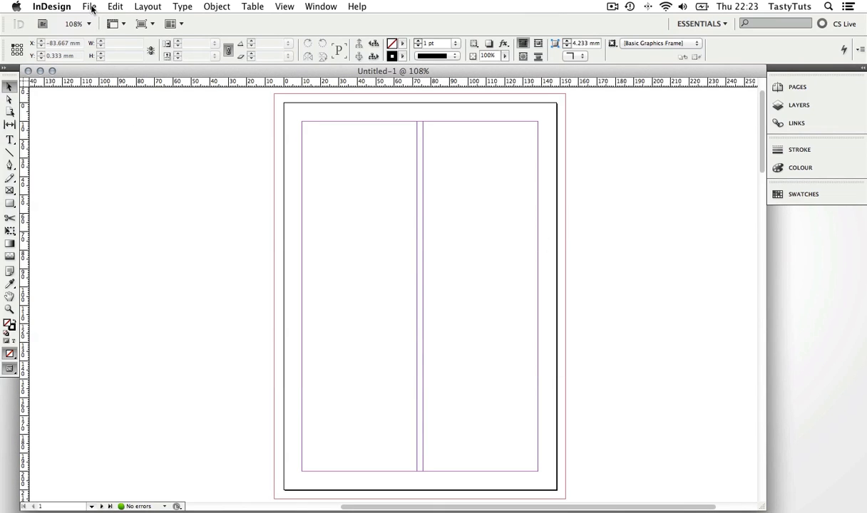
click(89, 6)
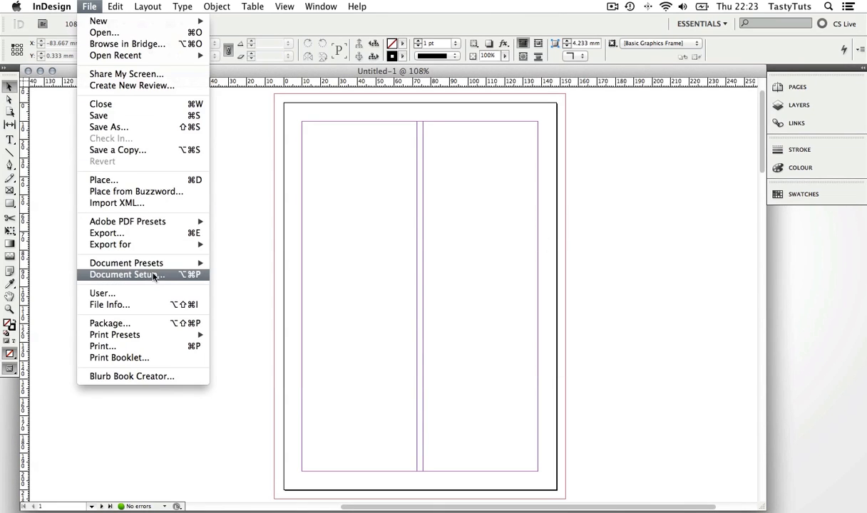
click(127, 274)
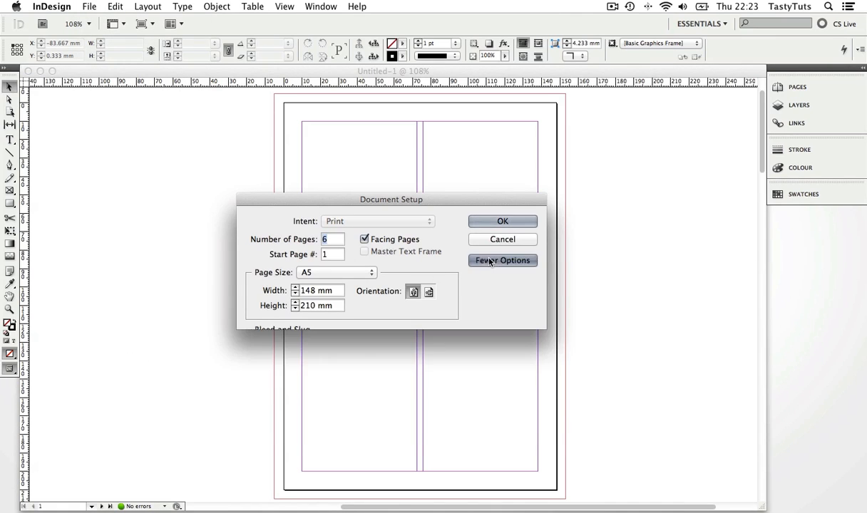
click(501, 260)
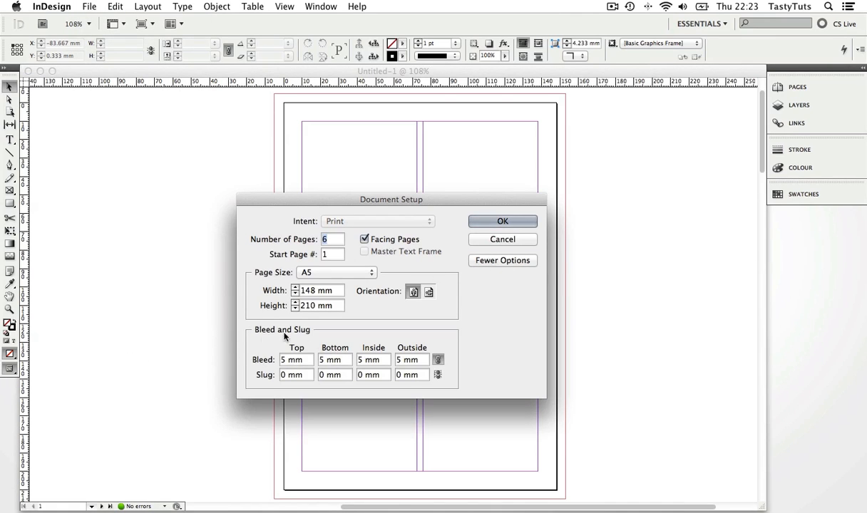
mouse_move(350, 341)
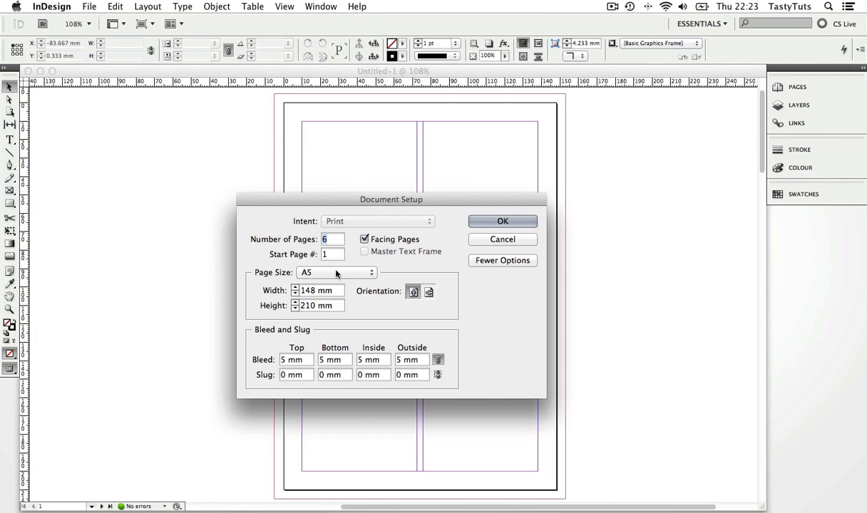
click(502, 221)
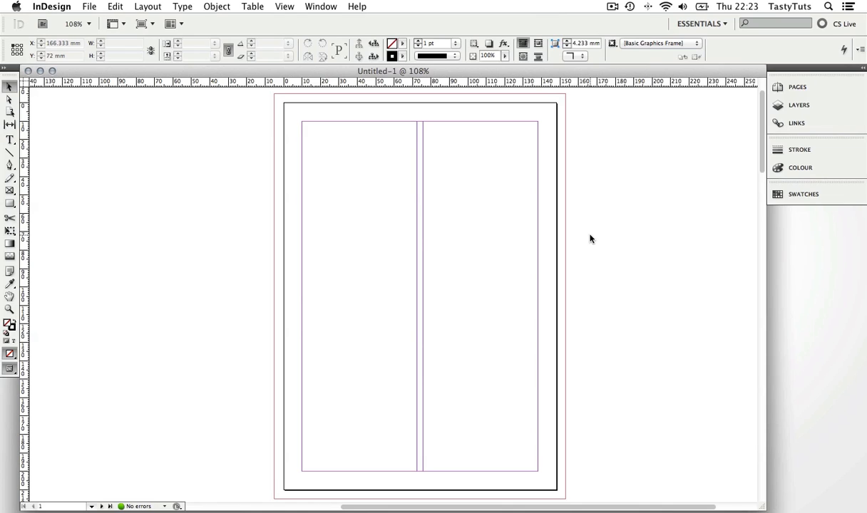
mouse_move(608, 227)
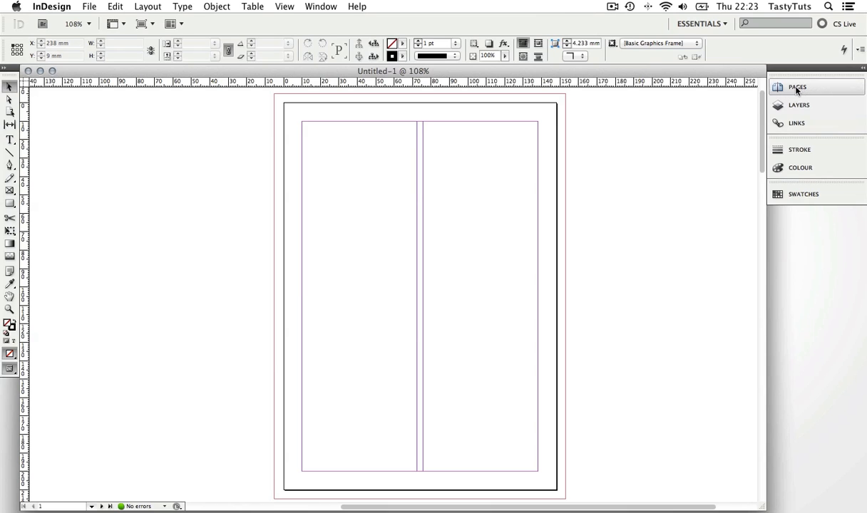
Show the Pages panel listing the six pages in their spreads with the A-Master
click(796, 87)
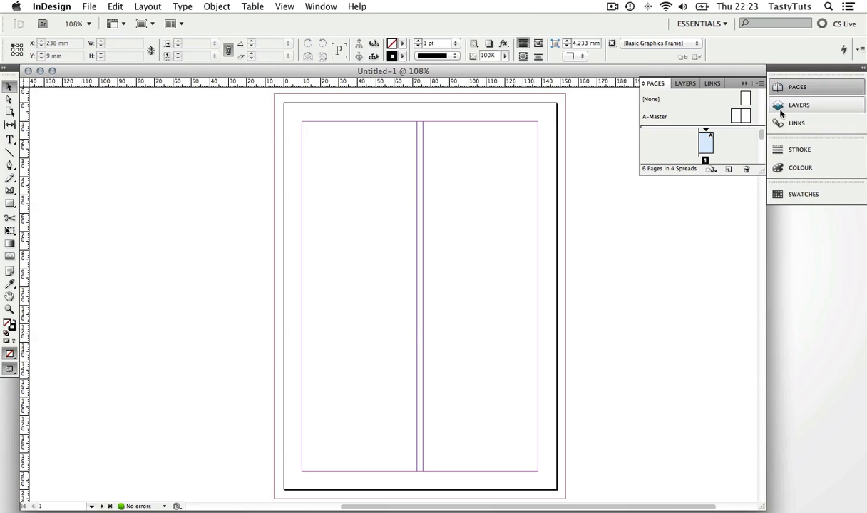
click(319, 5)
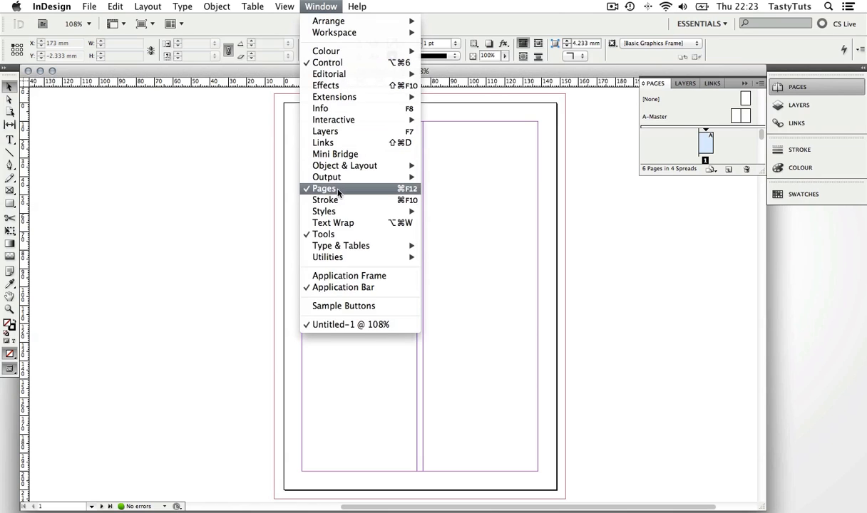
mouse_move(330, 192)
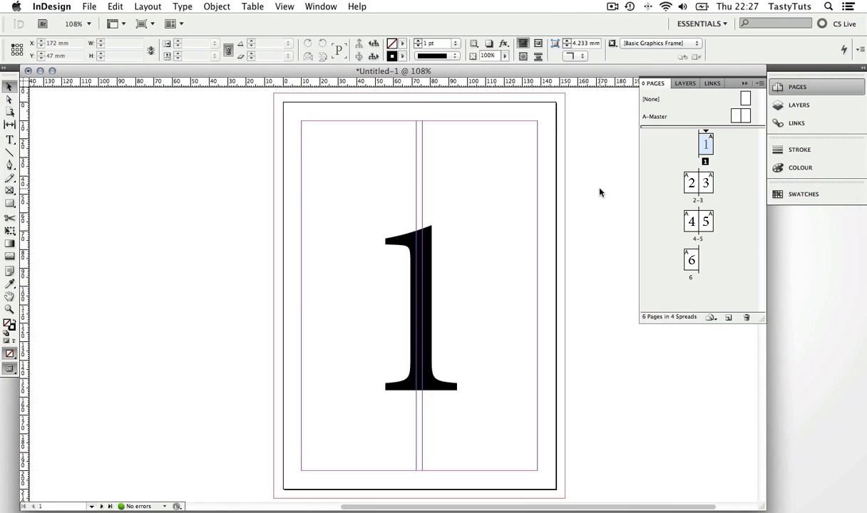
mouse_move(585, 262)
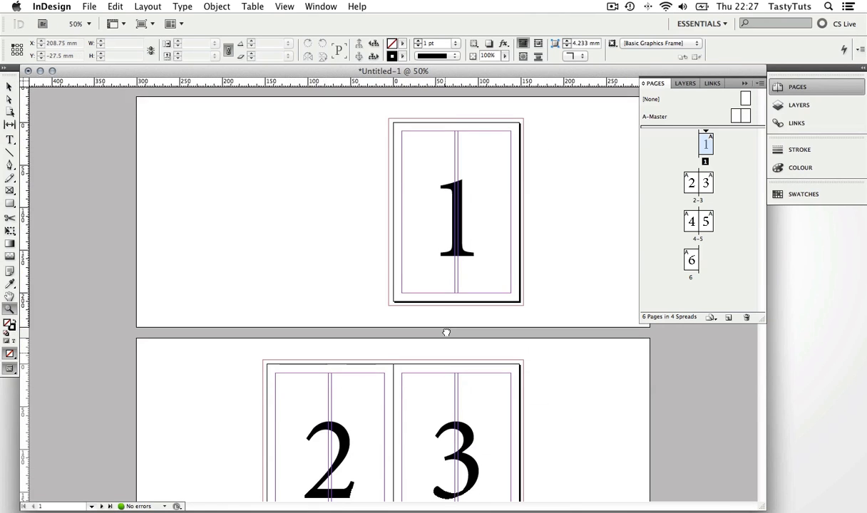
Scroll so page 1 and the 2–3 spread come into view together
scroll(down, 3)
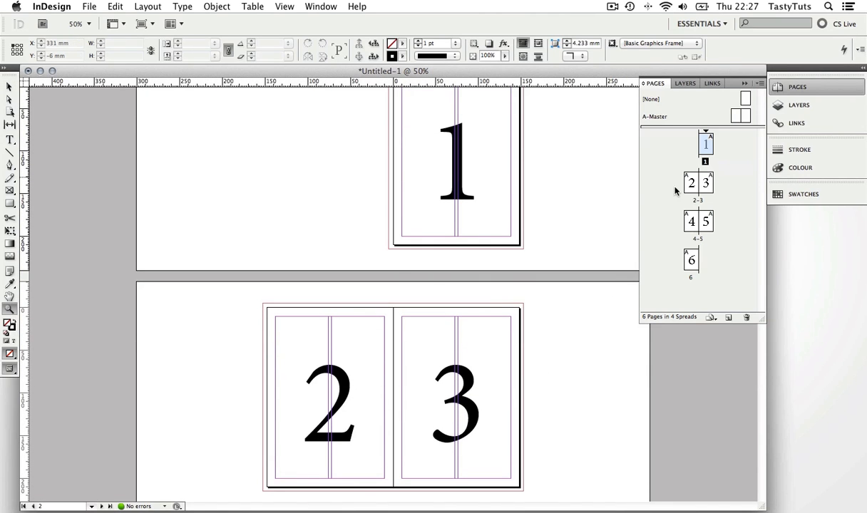
mouse_move(705, 154)
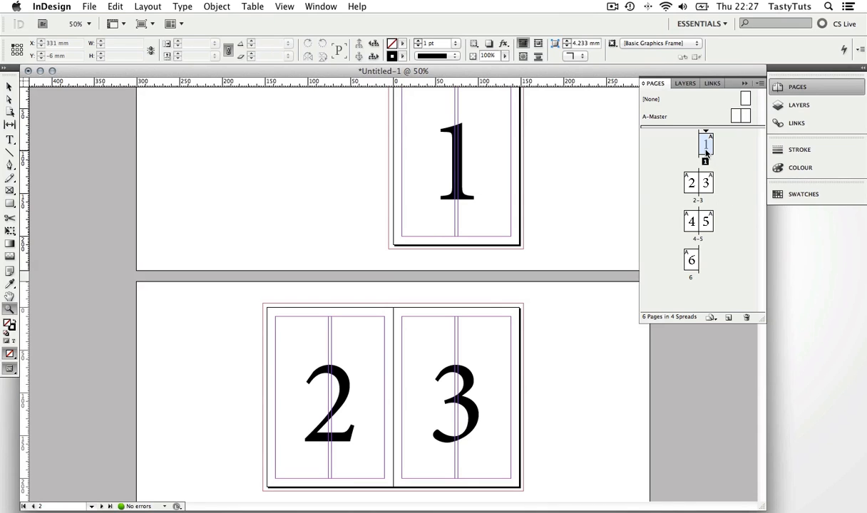
mouse_move(704, 184)
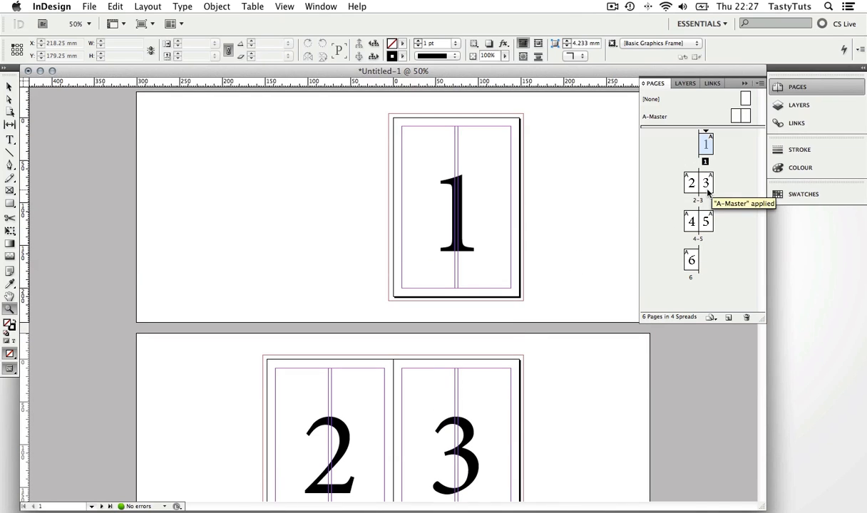
mouse_move(707, 220)
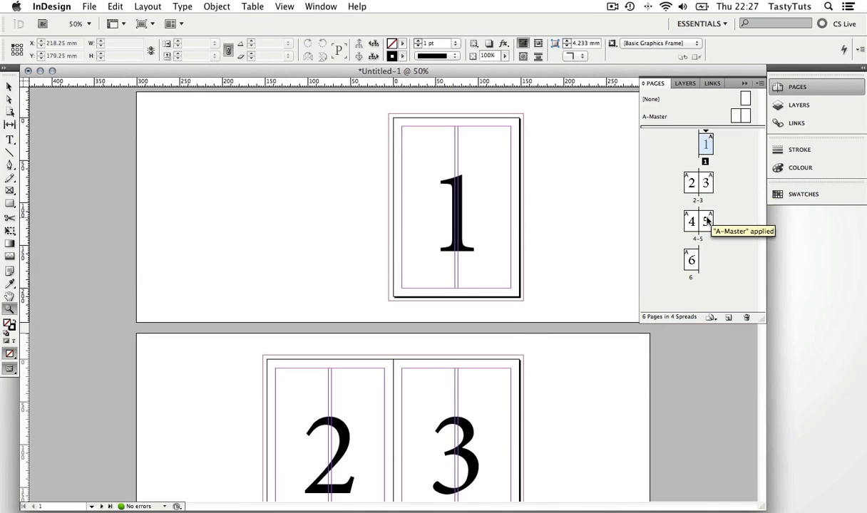
mouse_move(702, 251)
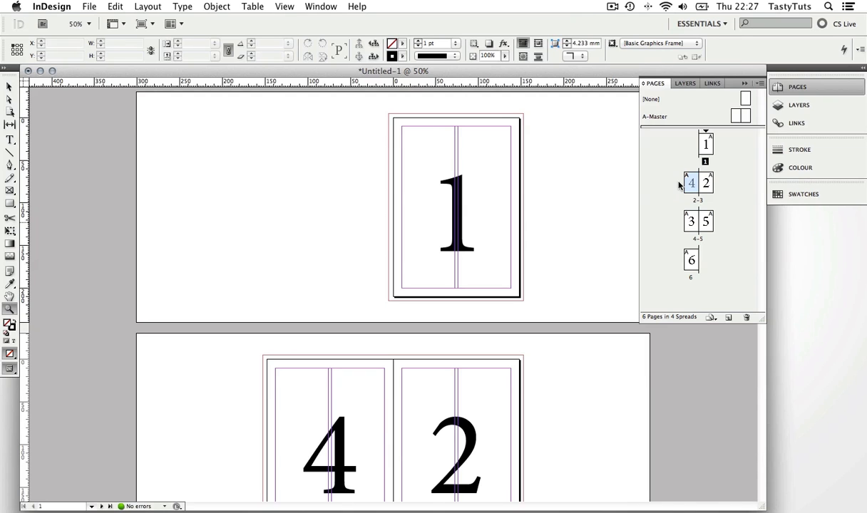
mouse_move(559, 424)
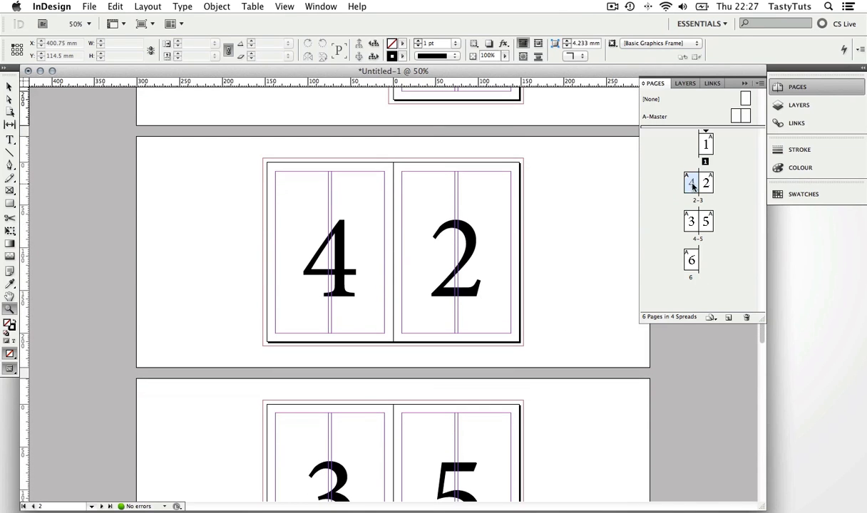
click(690, 182)
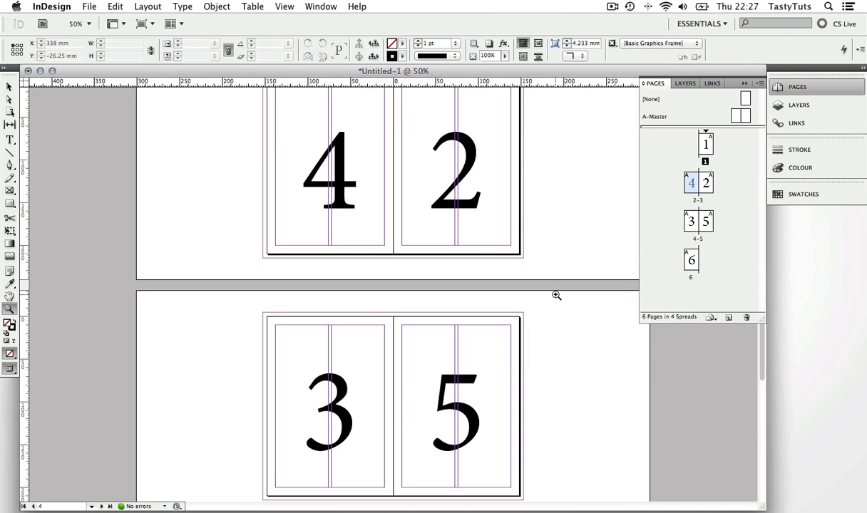
mouse_move(687, 208)
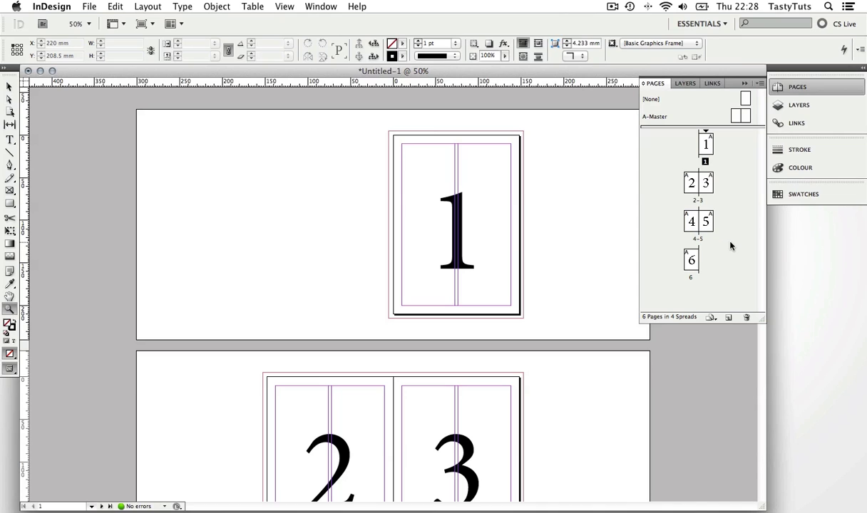
mouse_move(713, 174)
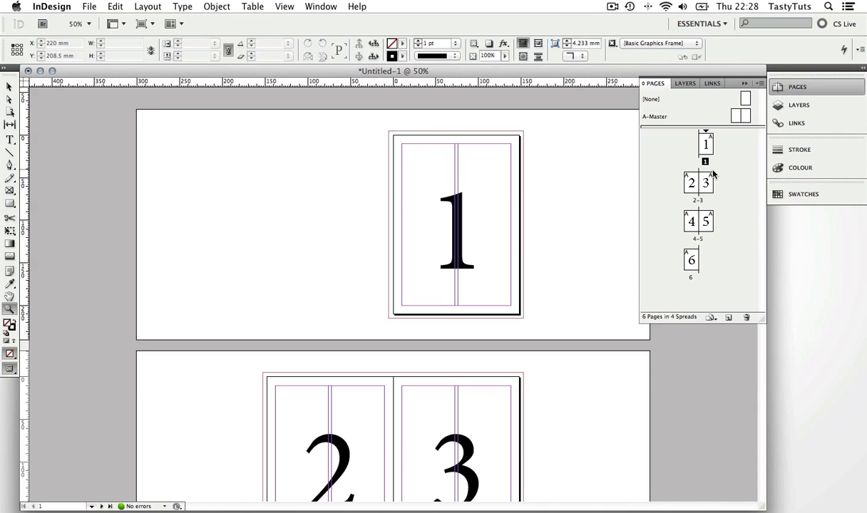
mouse_move(733, 288)
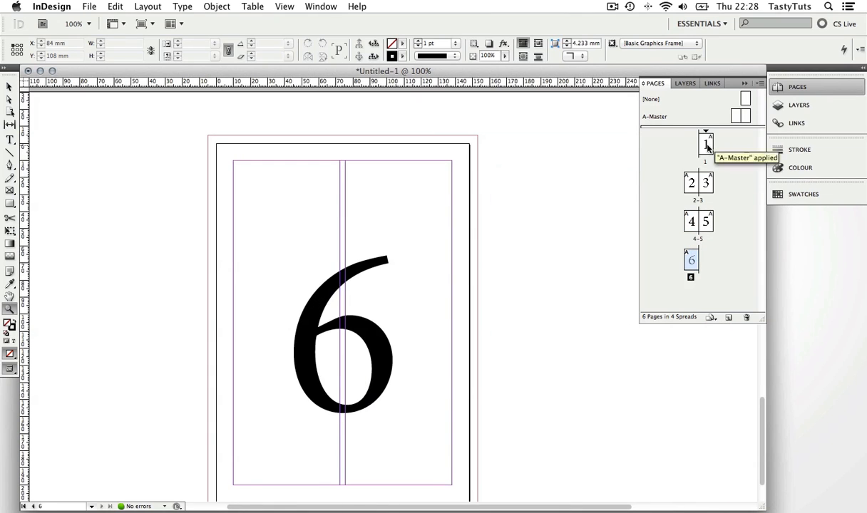
double_click(697, 182)
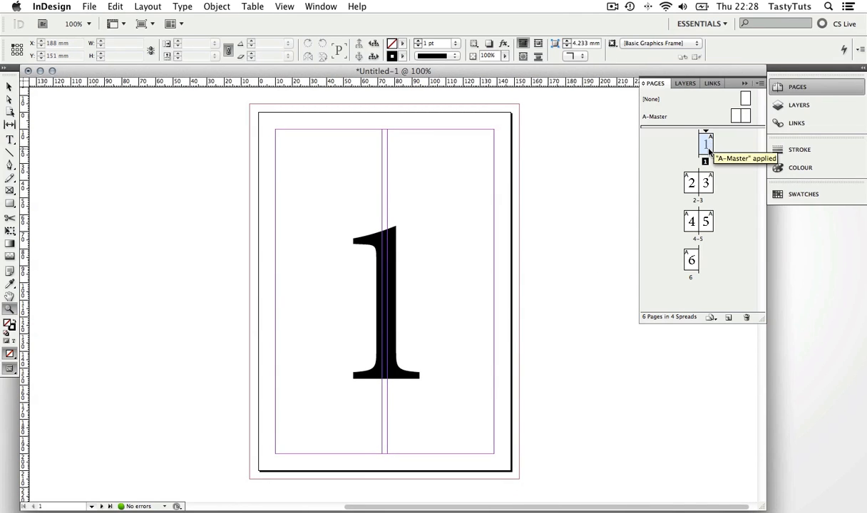
mouse_move(698, 192)
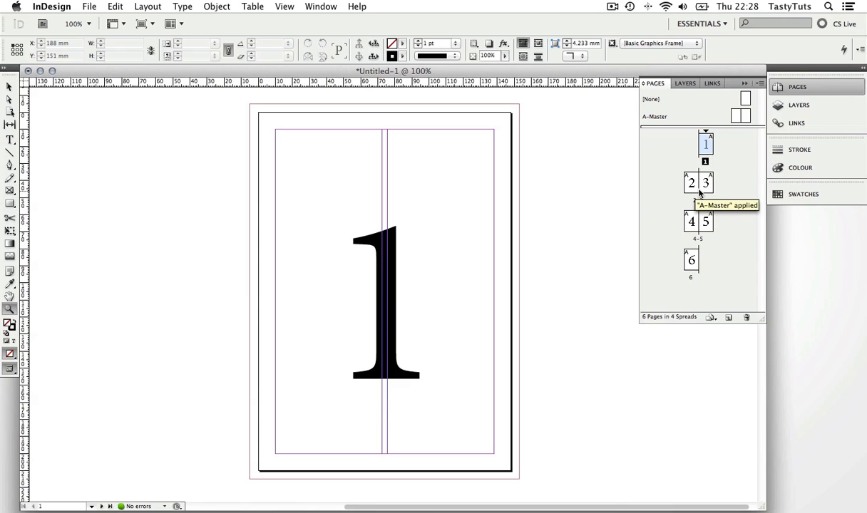
mouse_move(693, 237)
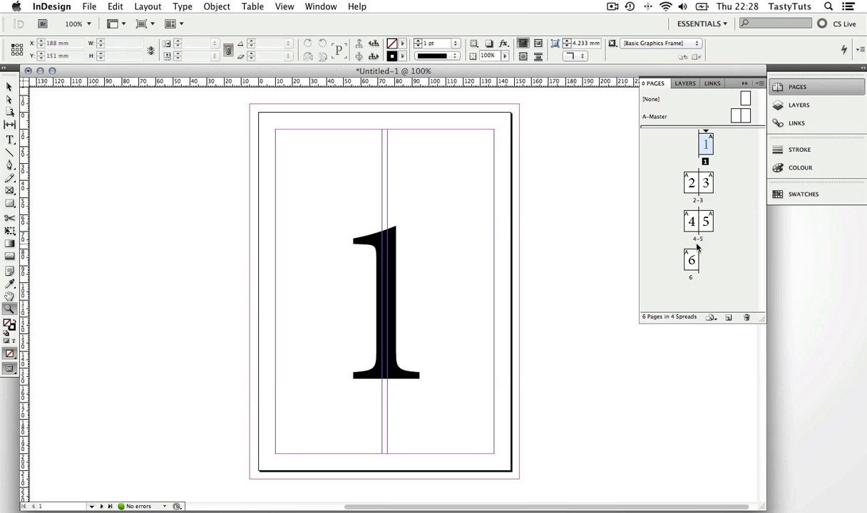
Zoom out to 25% so page 1, spreads 2–3 and 4–5, and page 6 all show
click(414, 305)
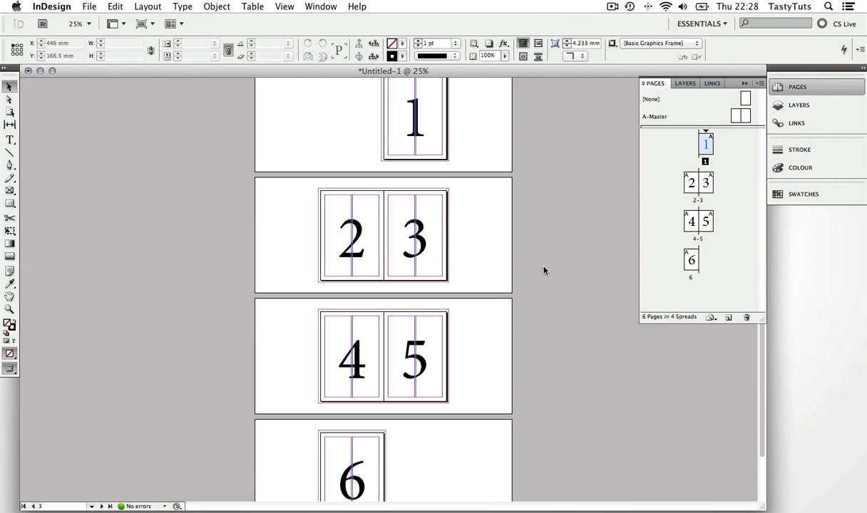
mouse_move(579, 506)
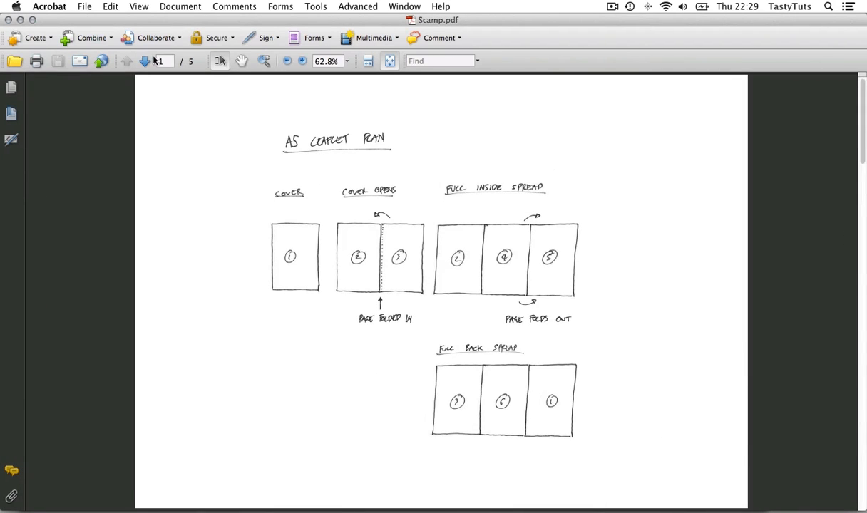
Review the Scamp.pdf leaflet plan in Acrobat before returning to InDesign
click(144, 60)
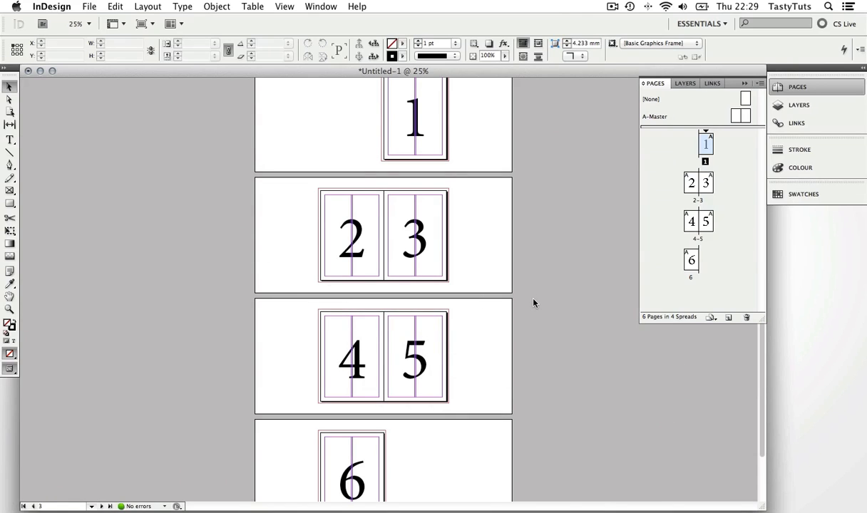
In Document Setup, untick Facing Pages so the six A5 pages become single-page spreads
click(89, 6)
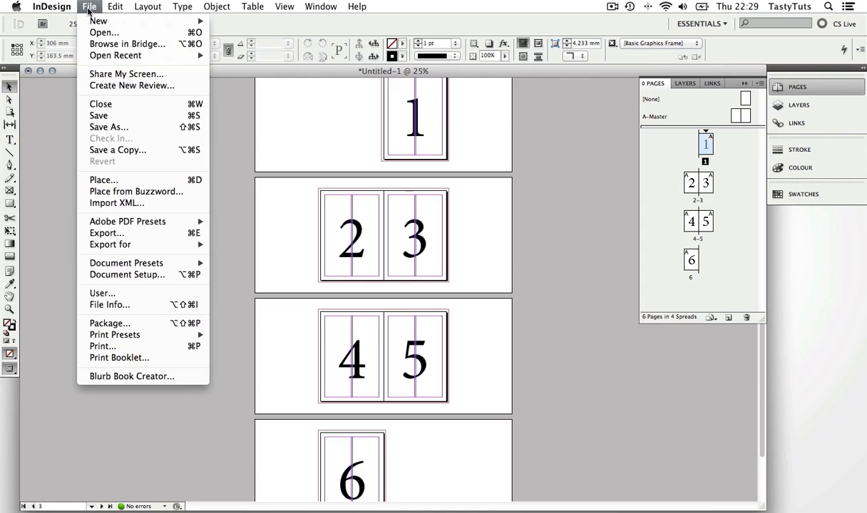
mouse_move(127, 273)
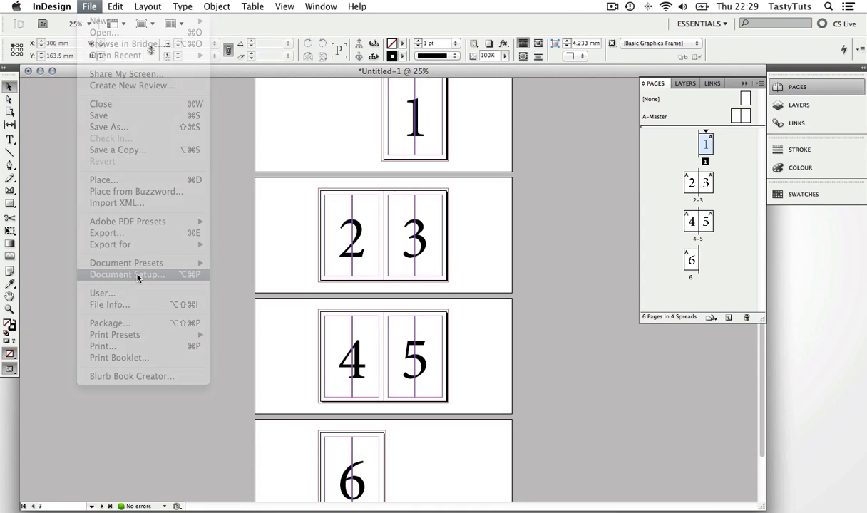
click(127, 274)
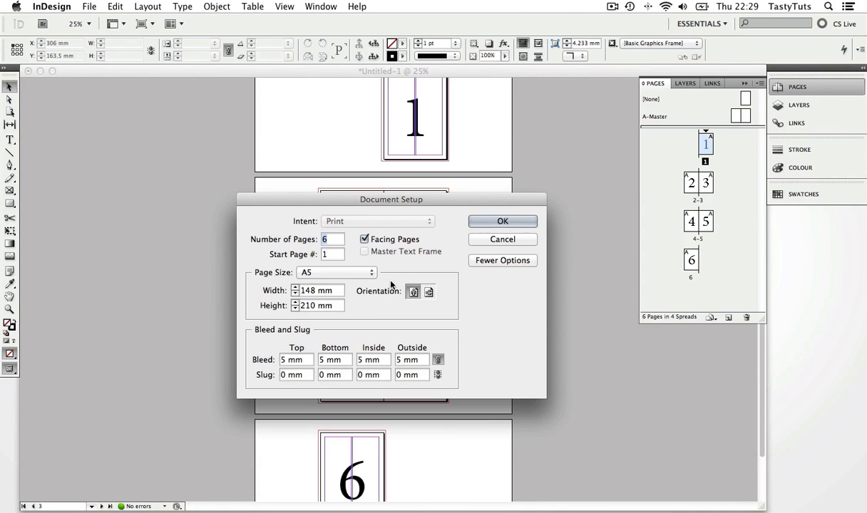
mouse_move(491, 315)
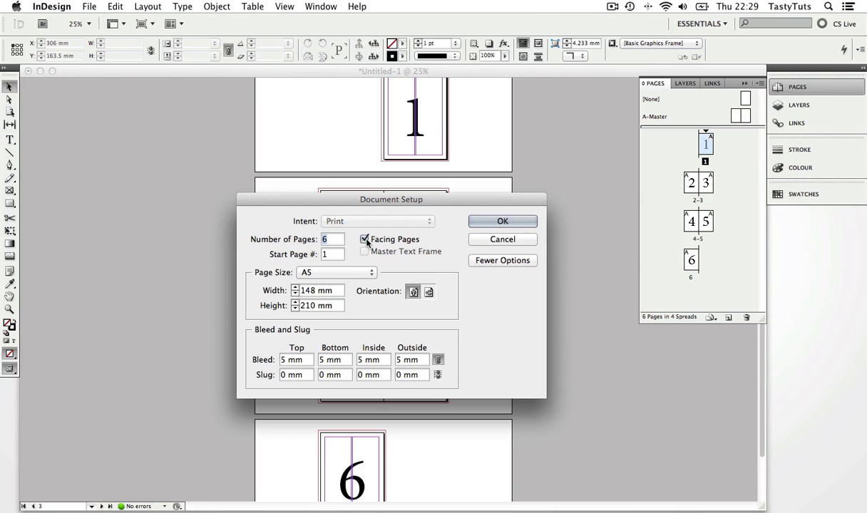
mouse_move(405, 245)
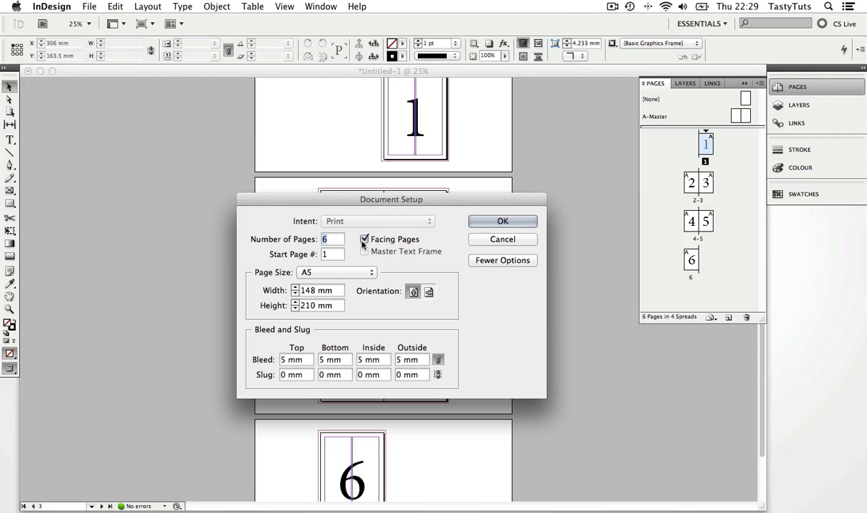
drag(391, 200, 122, 330)
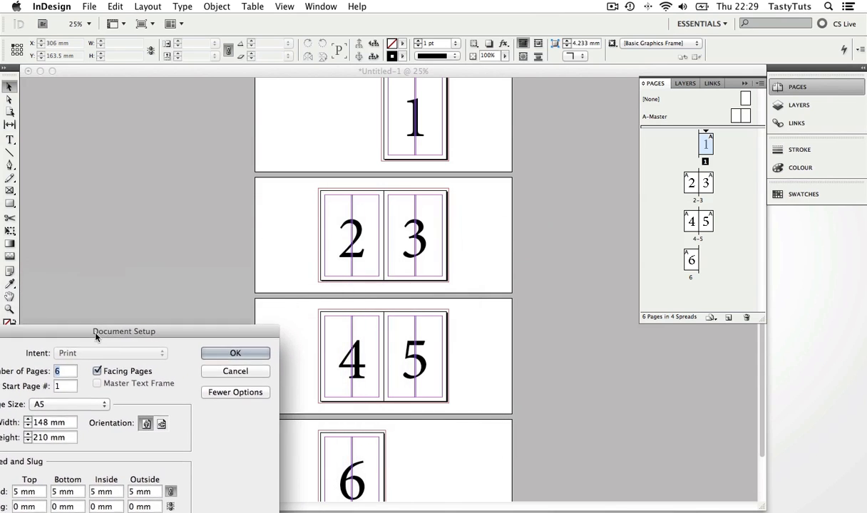
drag(124, 331, 128, 298)
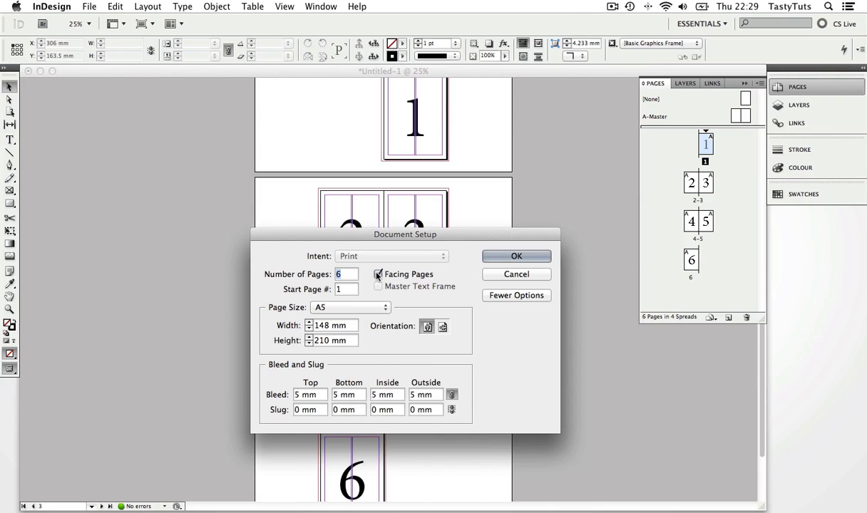
click(378, 274)
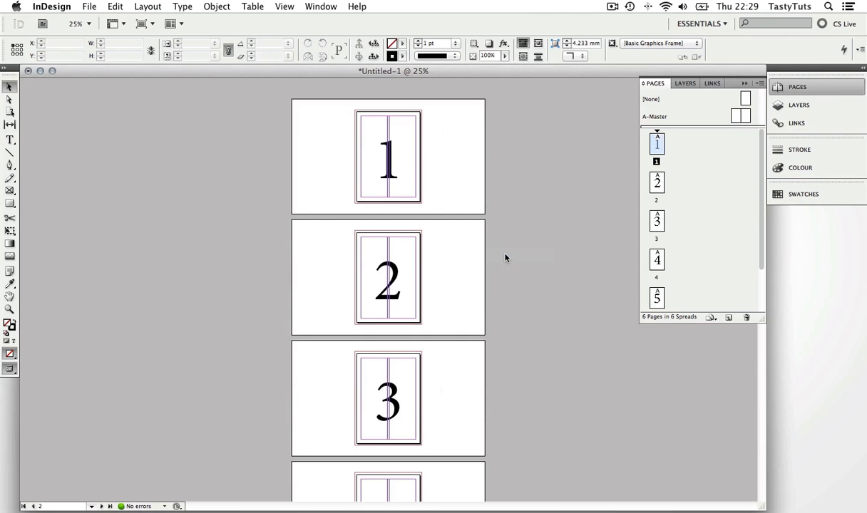
mouse_move(536, 255)
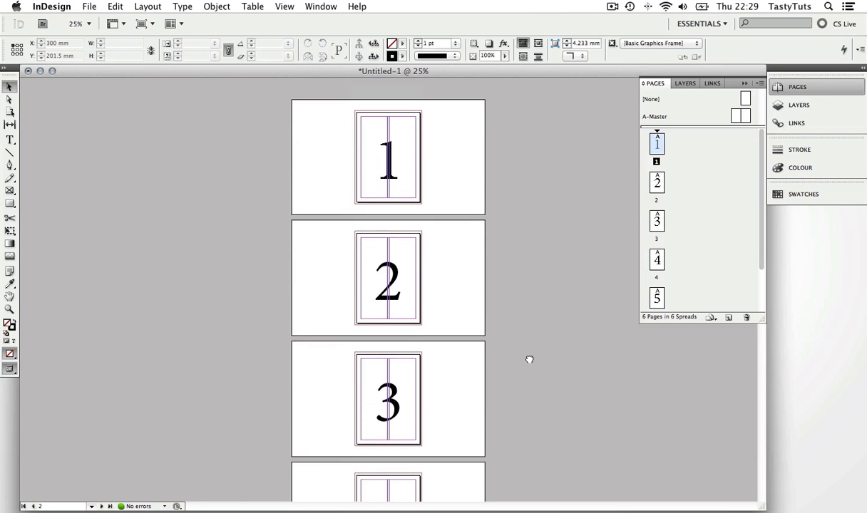
scroll(up, 3)
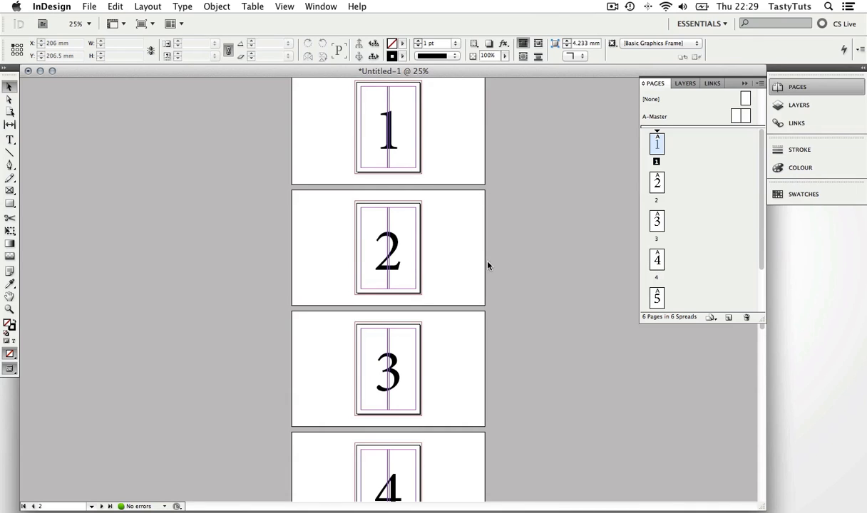
mouse_move(291, 171)
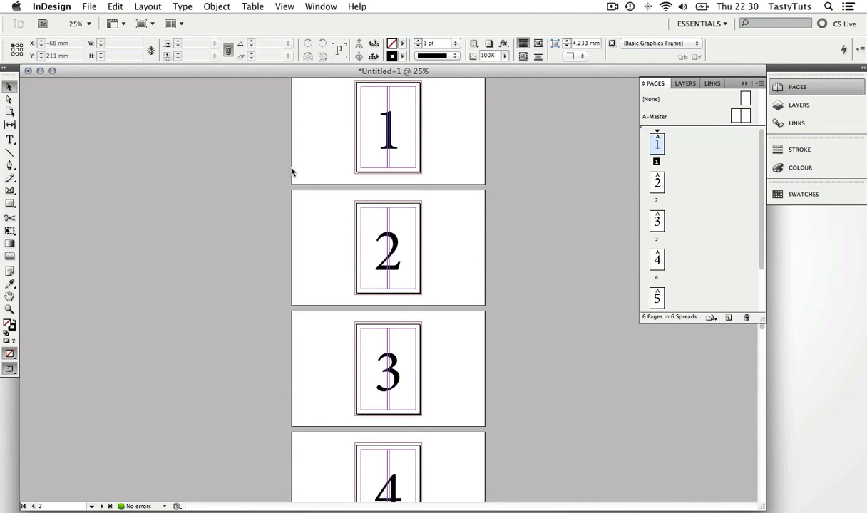
click(88, 5)
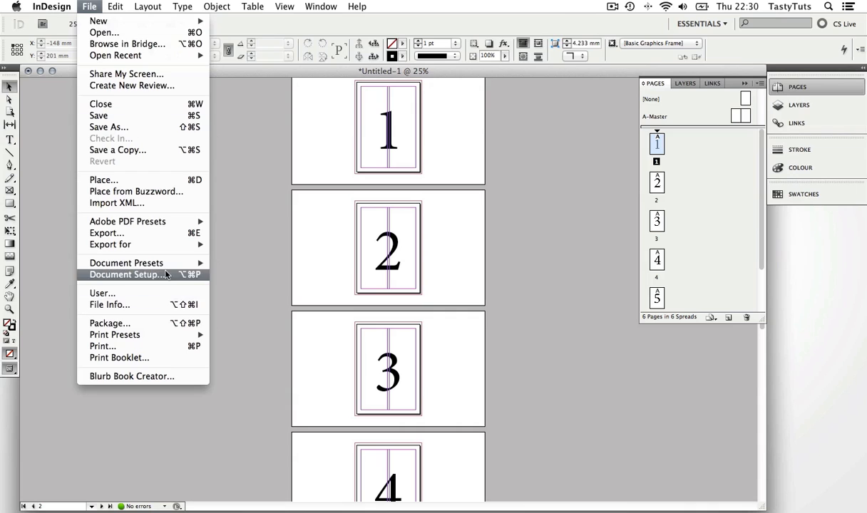
click(126, 273)
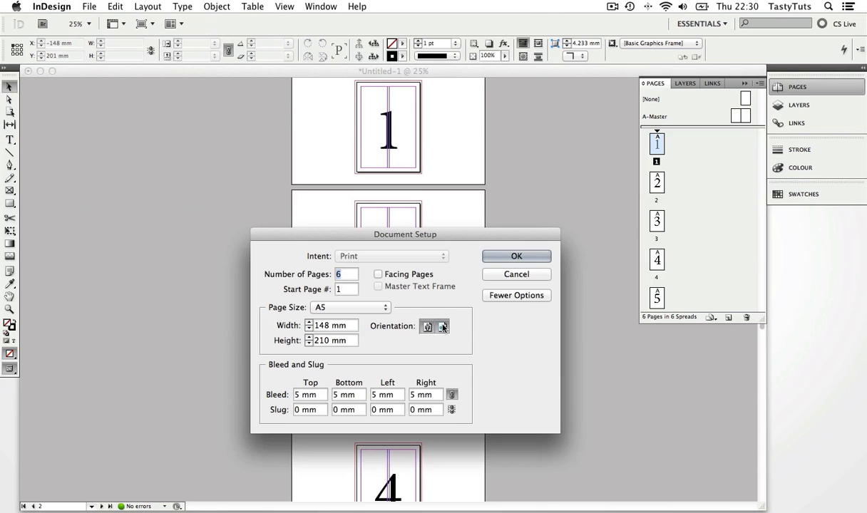
click(517, 256)
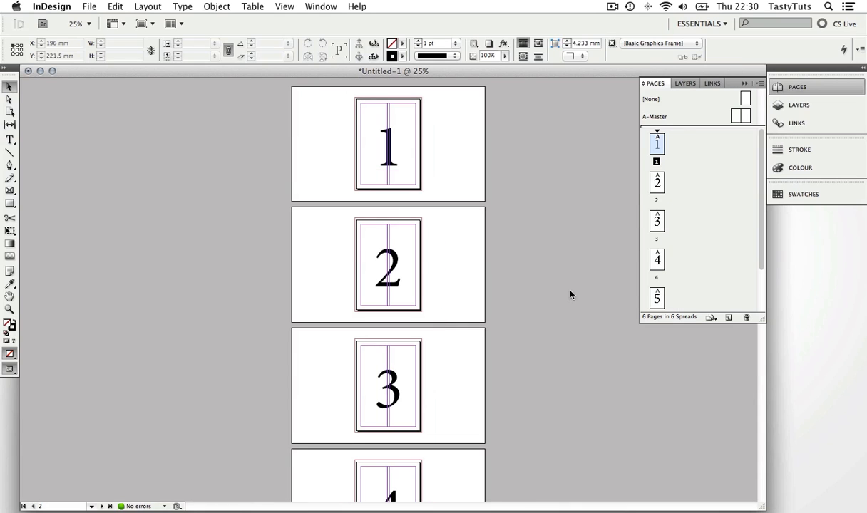
mouse_move(444, 260)
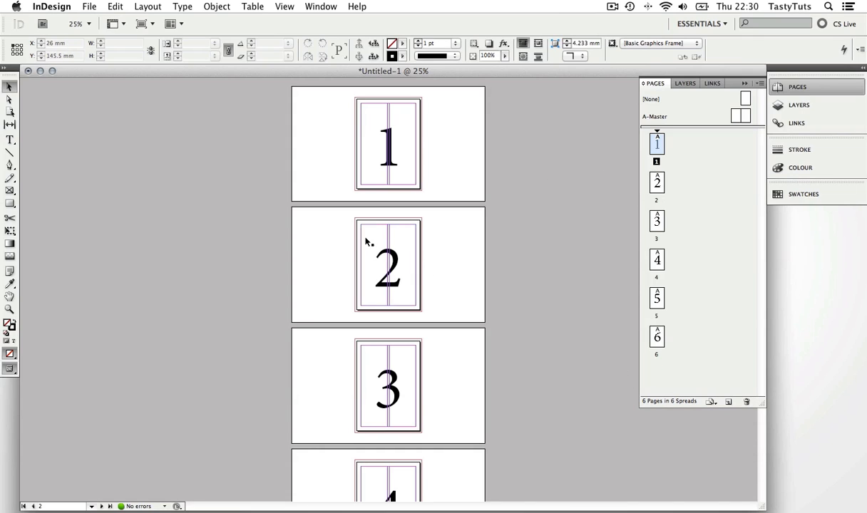
mouse_move(416, 260)
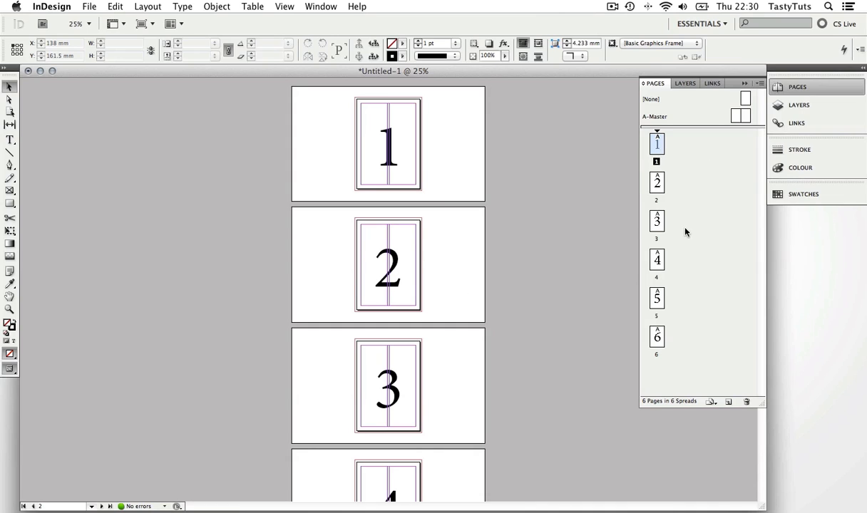
mouse_move(687, 236)
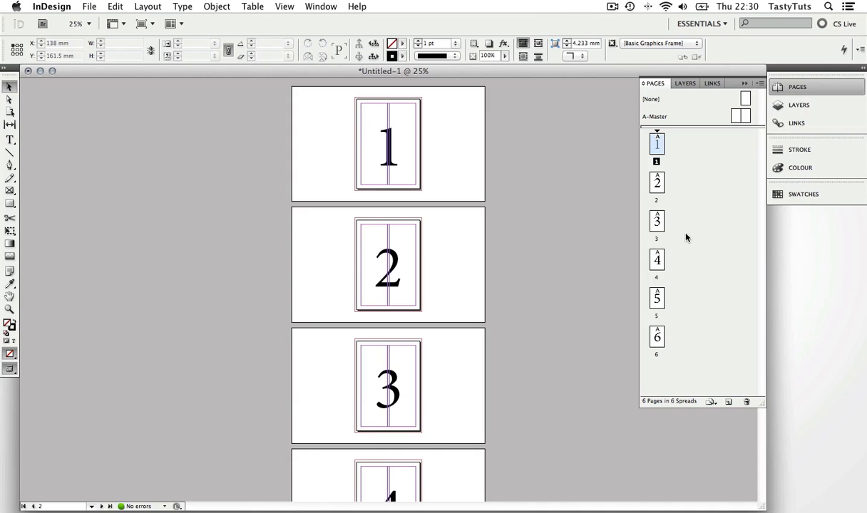
mouse_move(679, 182)
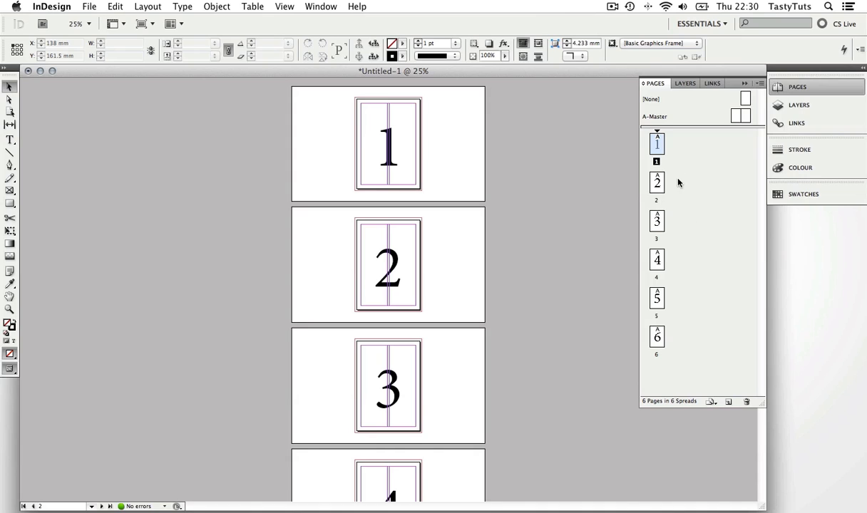
click(655, 183)
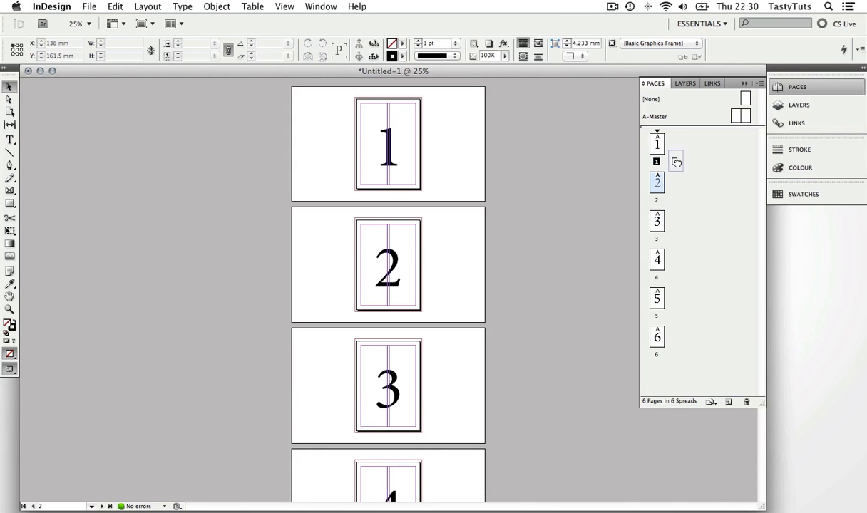
click(656, 259)
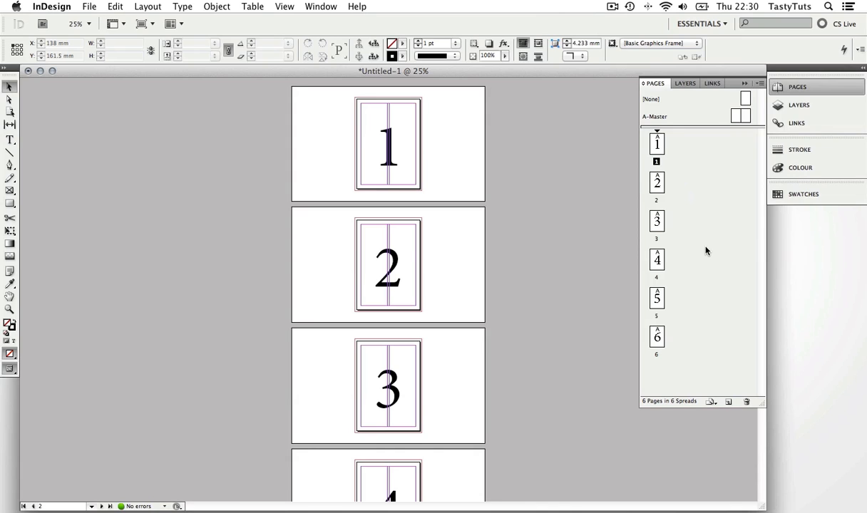
mouse_move(724, 145)
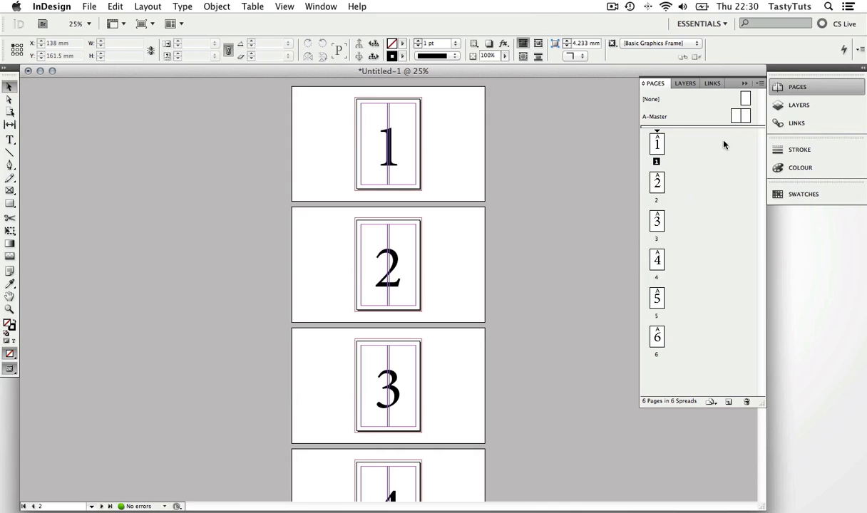
mouse_move(758, 85)
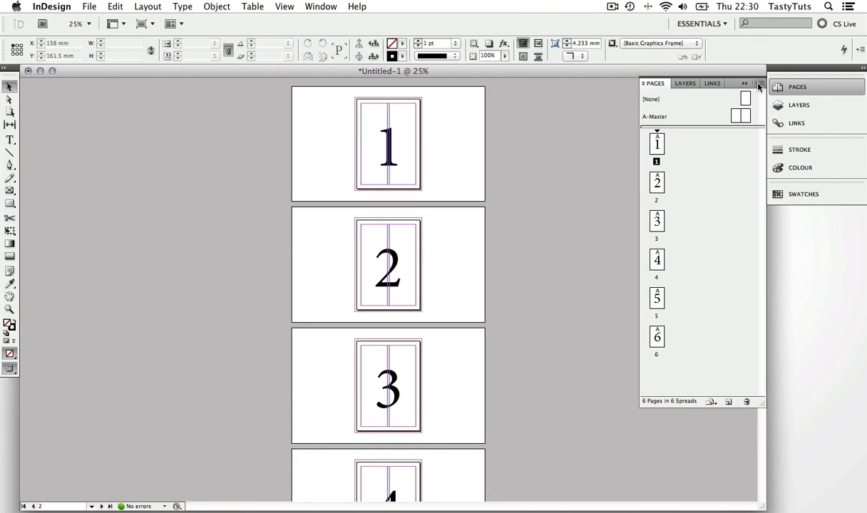
Untick Allow Document Pages to Shuffle in the Pages panel menu
click(759, 83)
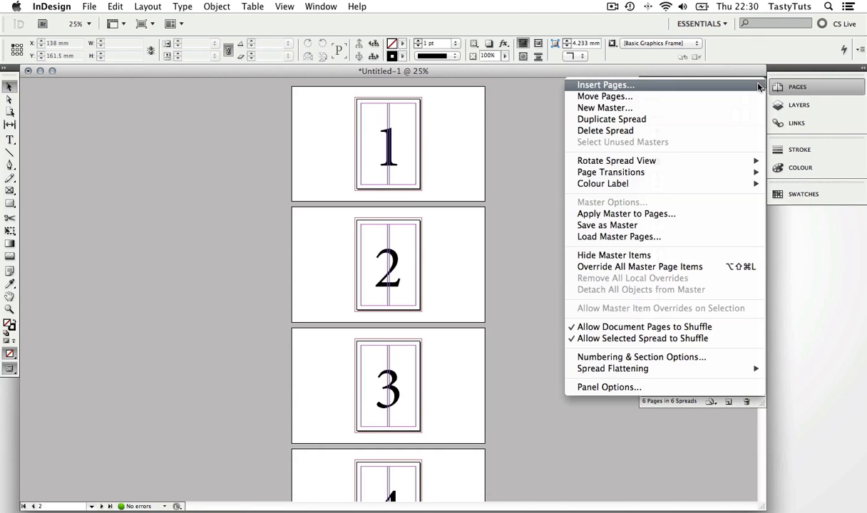
mouse_move(613, 255)
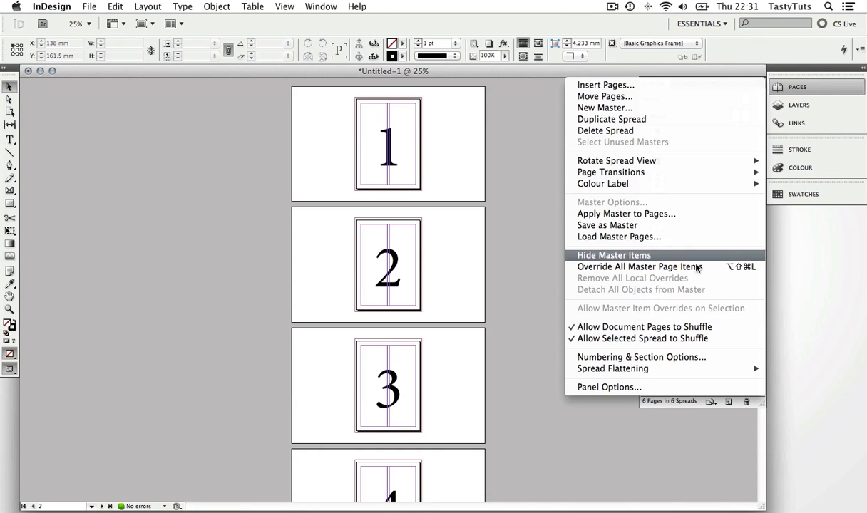
mouse_move(659, 298)
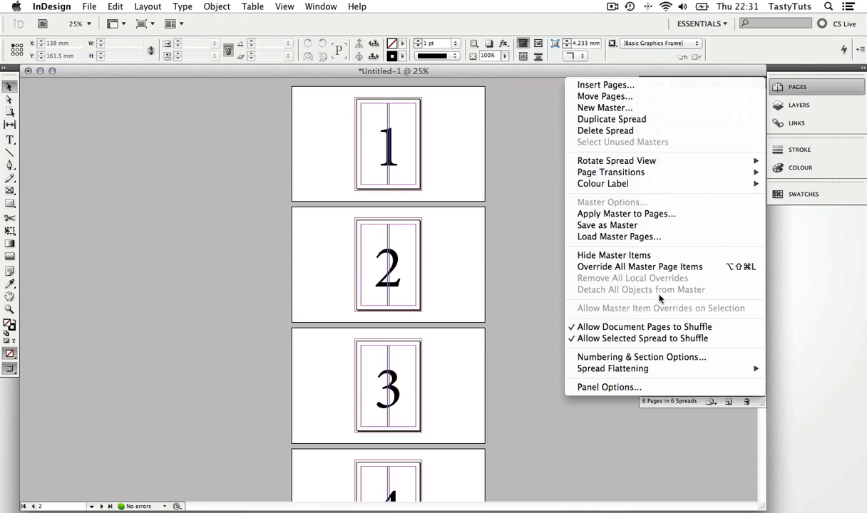
mouse_move(630, 327)
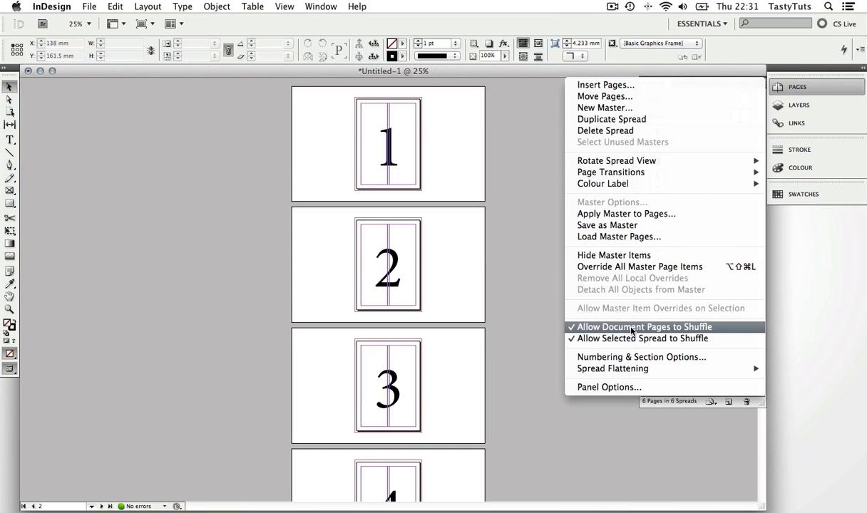
mouse_move(627, 327)
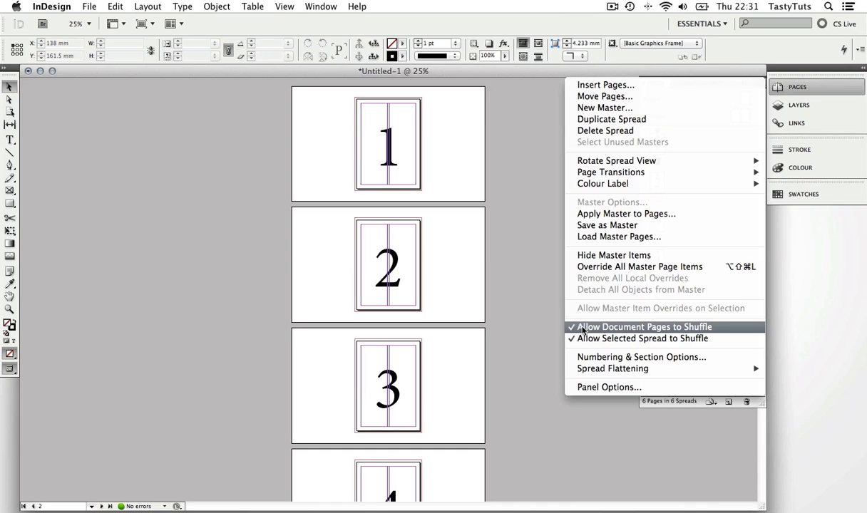
mouse_move(591, 331)
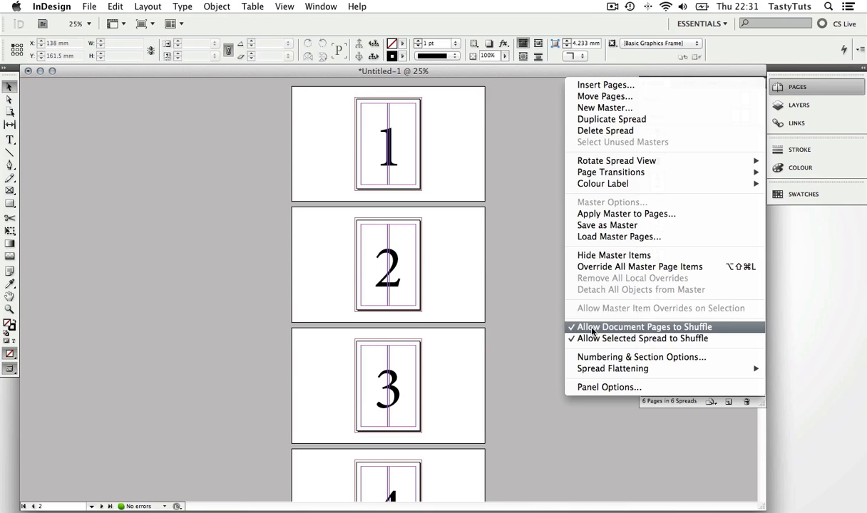
click(641, 327)
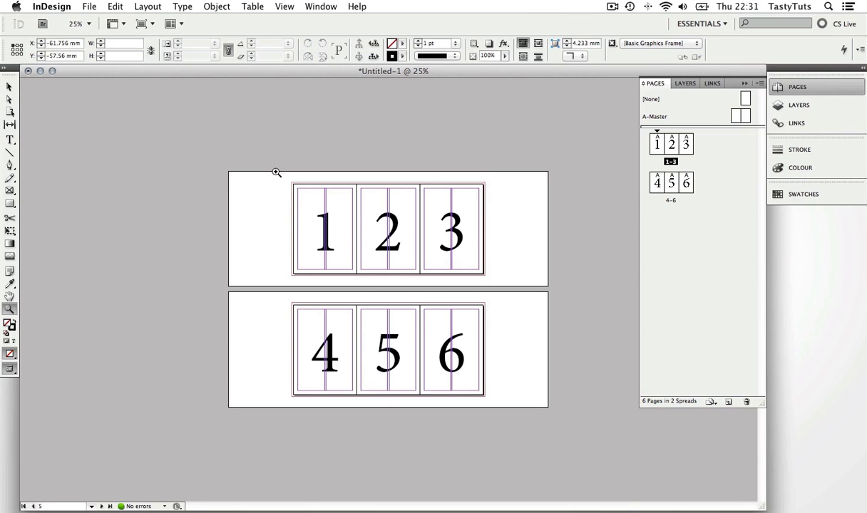
Zoom in on the two three-page spreads, pages 1–3 and 4–6
click(277, 172)
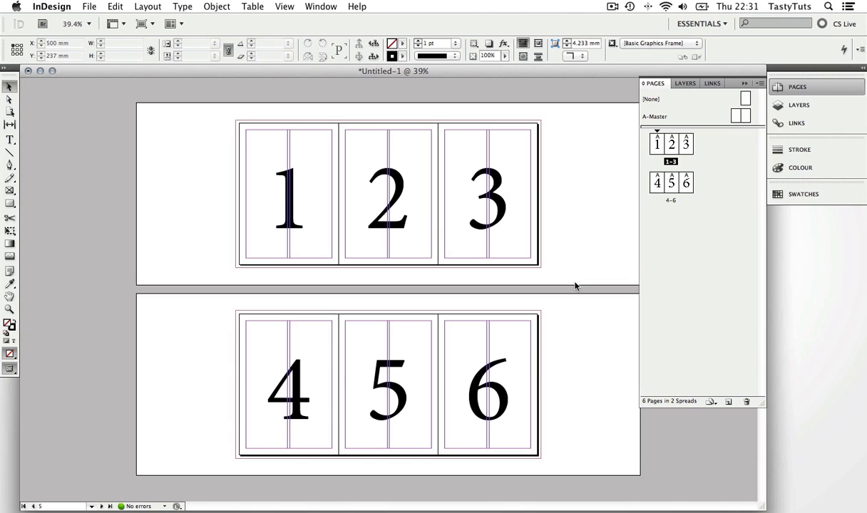
mouse_move(591, 335)
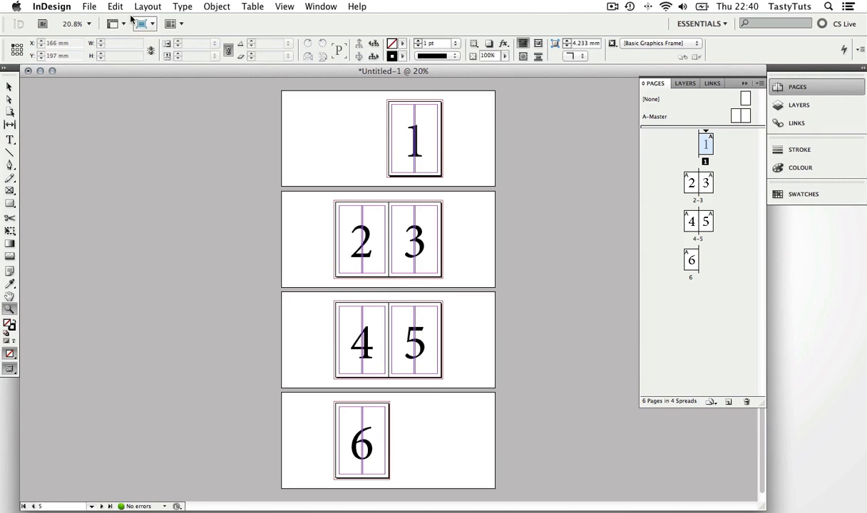
Apply Document Setup without Facing Pages and regroup pages into spreads 1–3 and 4–6
click(88, 6)
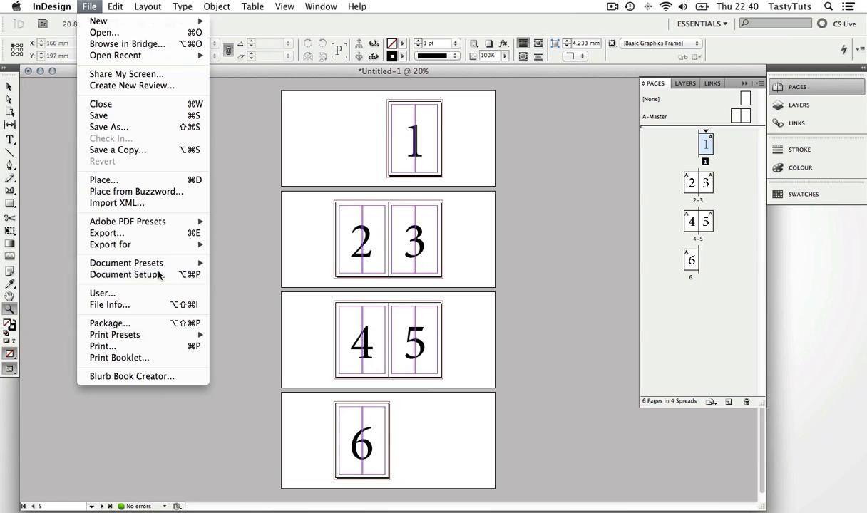
click(125, 274)
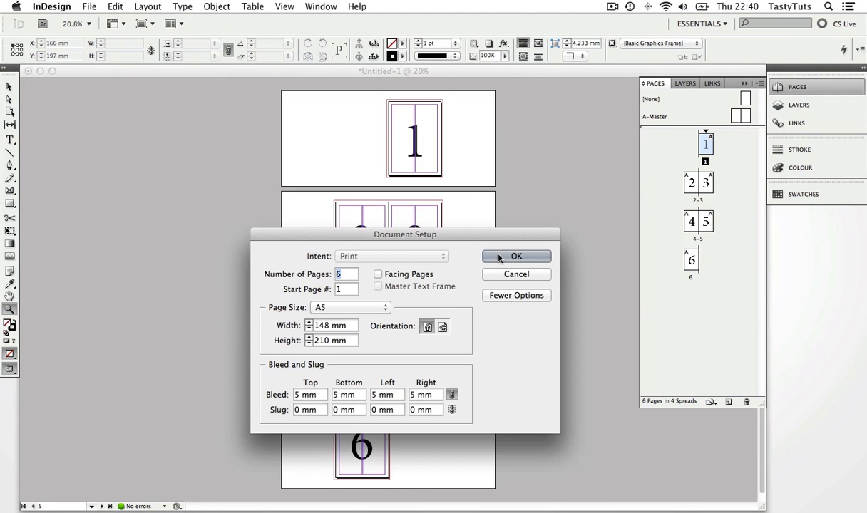
click(516, 257)
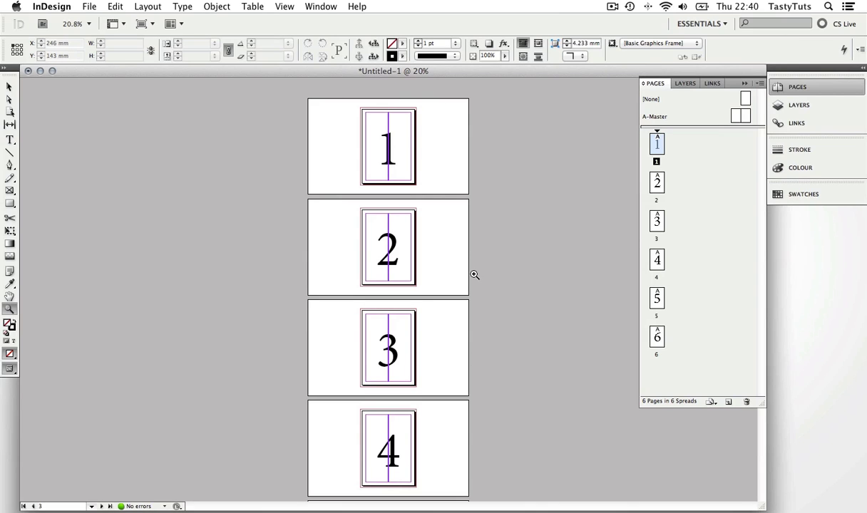
click(9, 87)
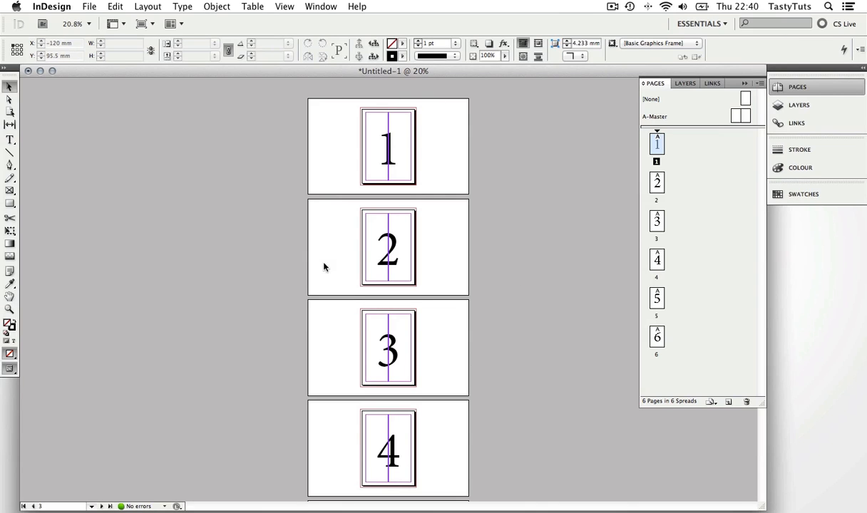
mouse_move(470, 254)
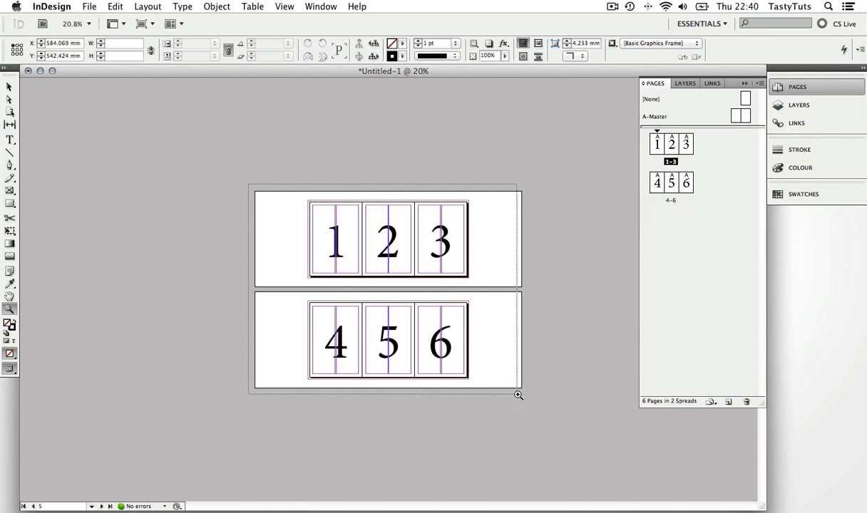
Zoom in on the two regrouped three-page spreads
click(519, 395)
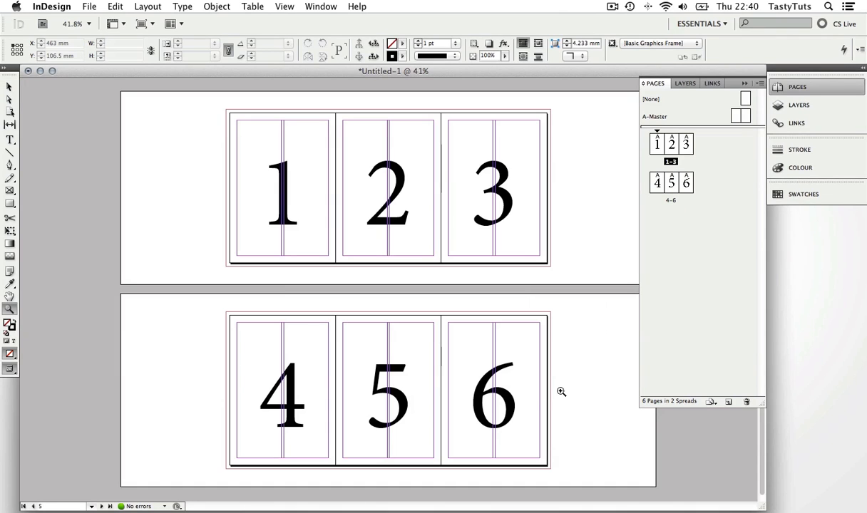